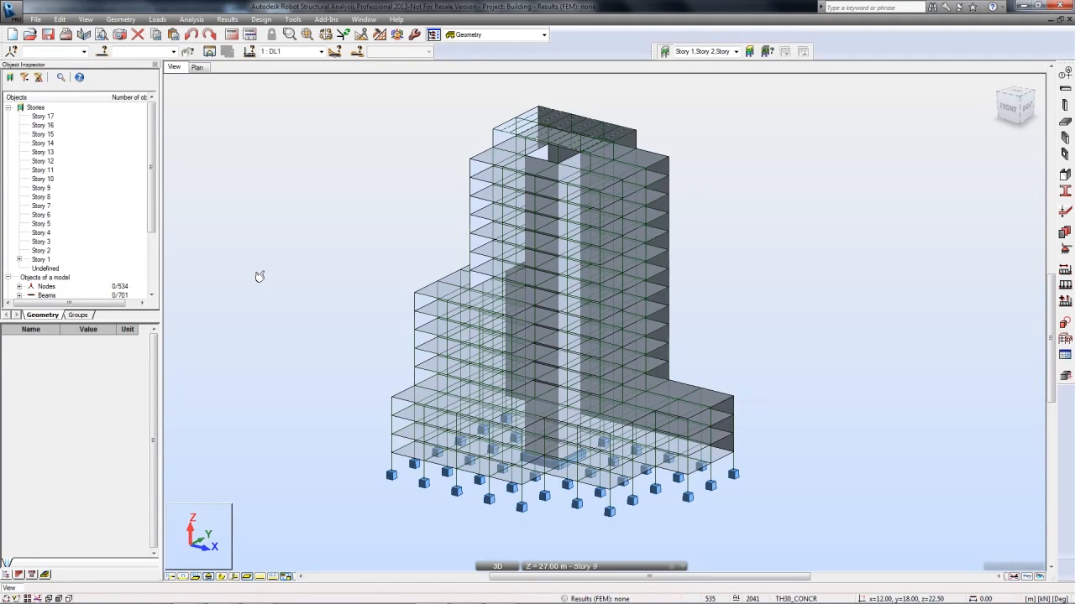
{"action": "mouse_move", "coordinate": [231, 215]}
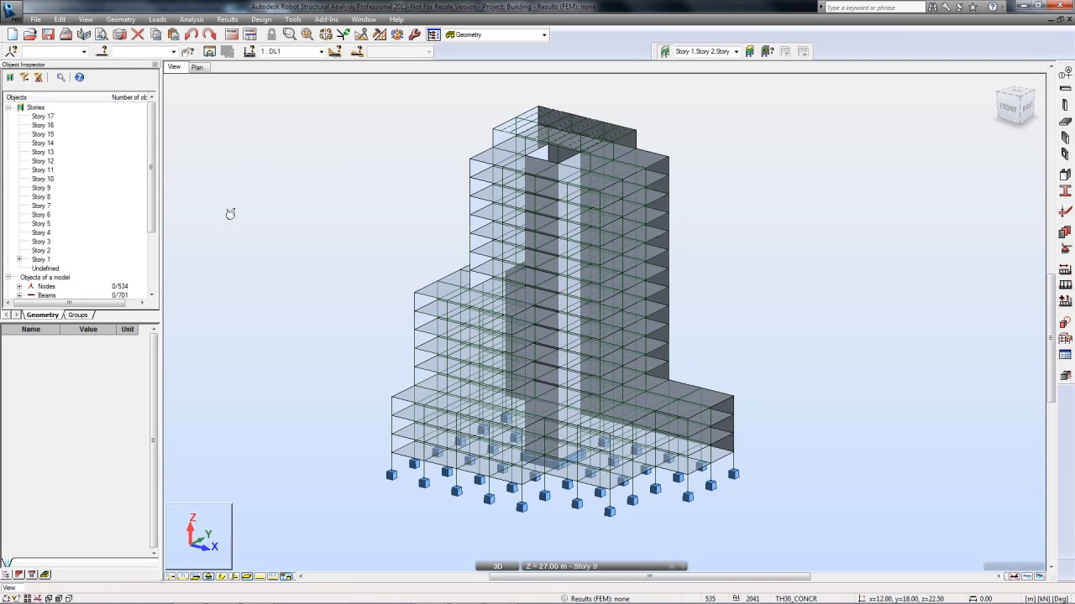
In View > Display, enable 'Stories - legend by colors' so members are coloured per storey
{"action": "left_click", "coordinate": [84, 20]}
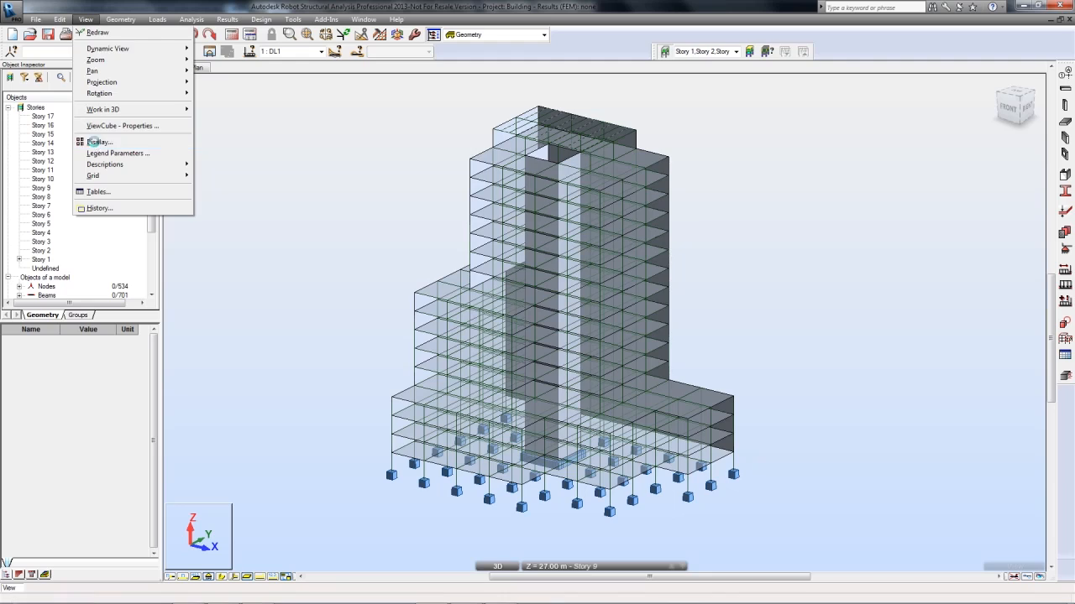
{"action": "left_click", "coordinate": [100, 141]}
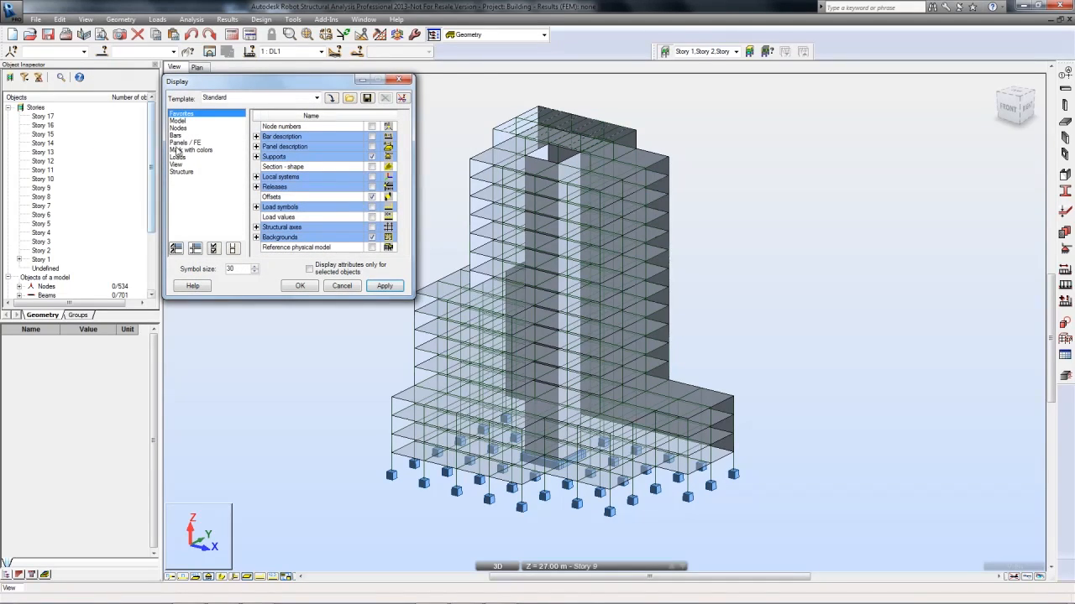
{"action": "left_click", "coordinate": [192, 150]}
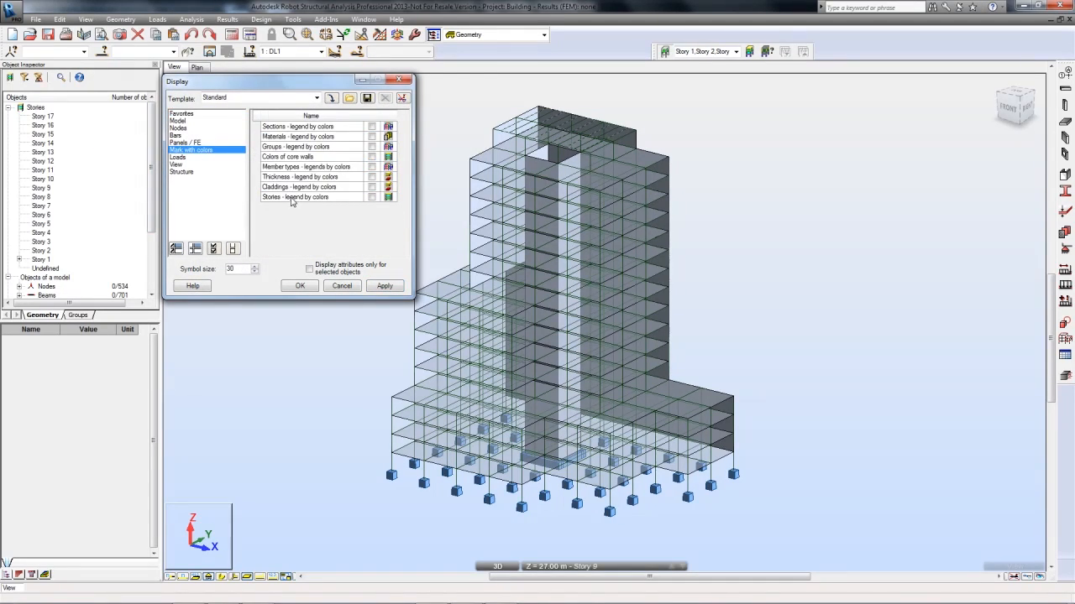
{"action": "left_click", "coordinate": [373, 196]}
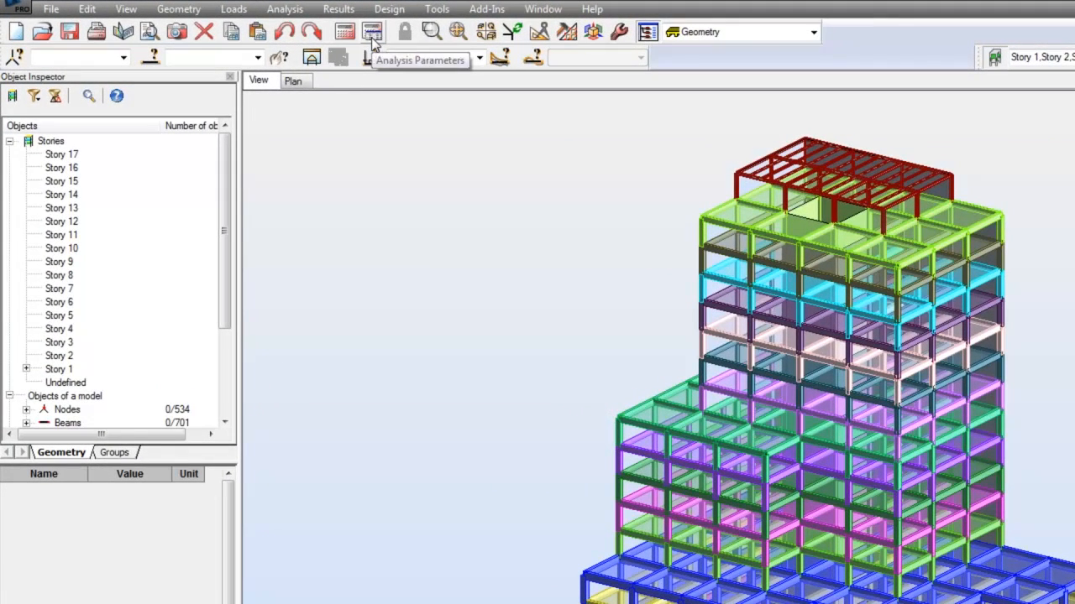
In Analysis Types, create a new case of type Seismic (Equivalent Lateral Force Method)
{"action": "left_click", "coordinate": [373, 32]}
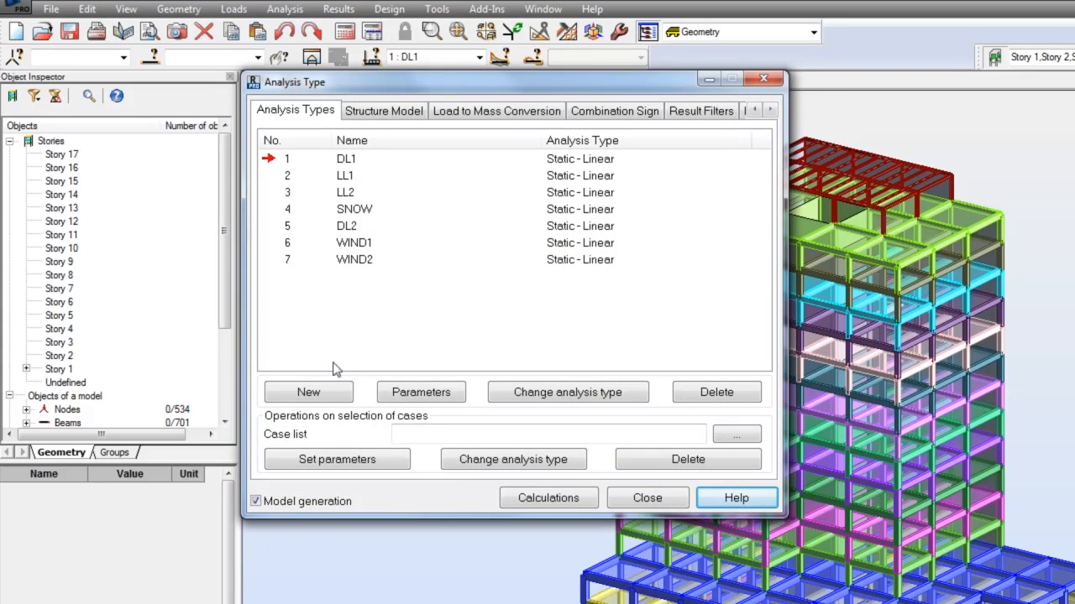
{"action": "left_click", "coordinate": [309, 393]}
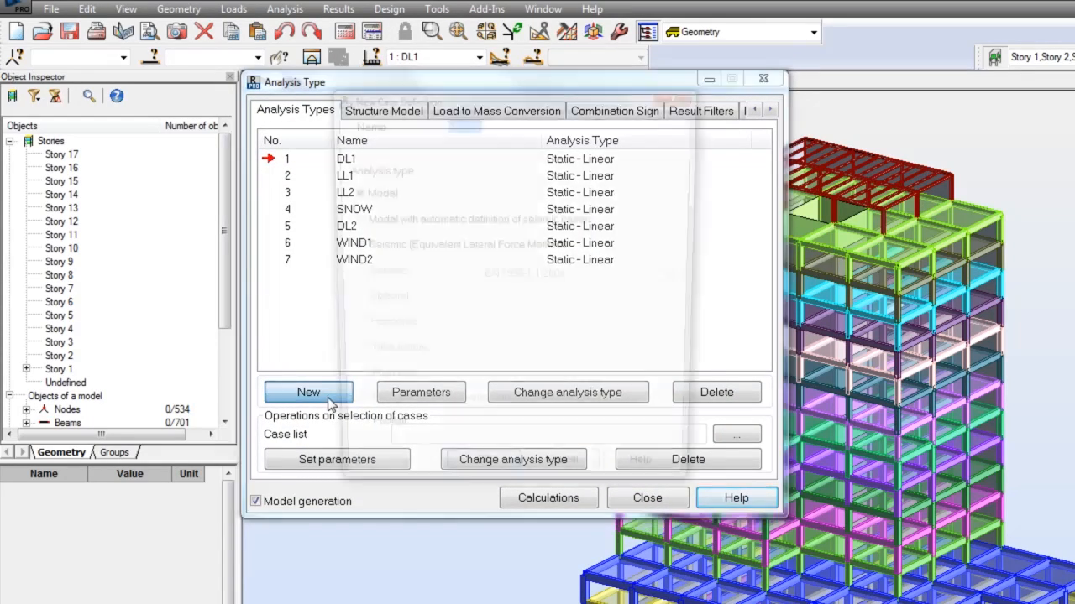
{"action": "left_click", "coordinate": [309, 393]}
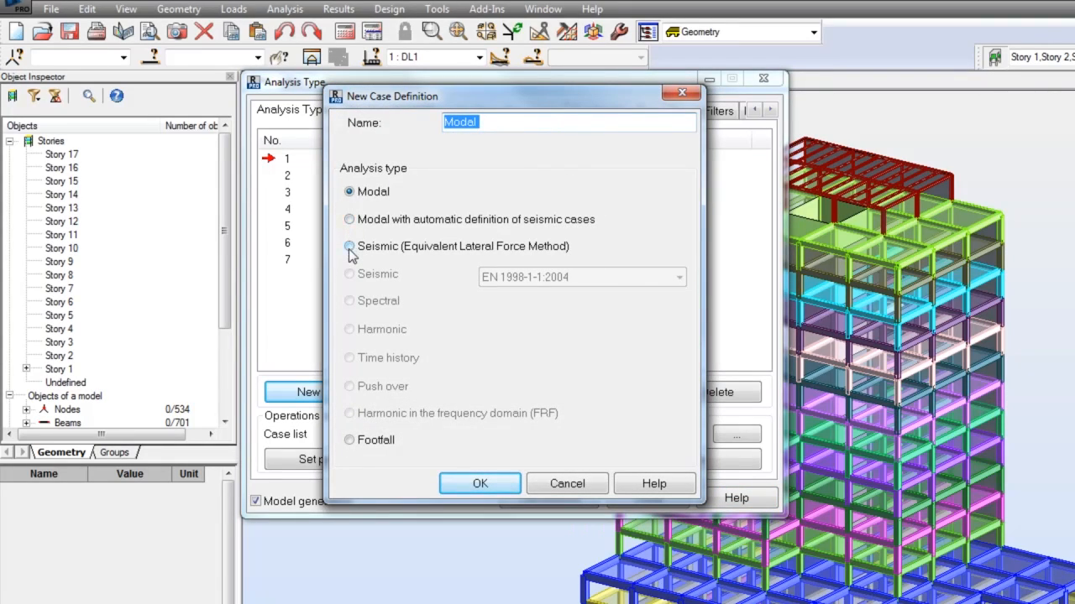
{"action": "left_click", "coordinate": [350, 245]}
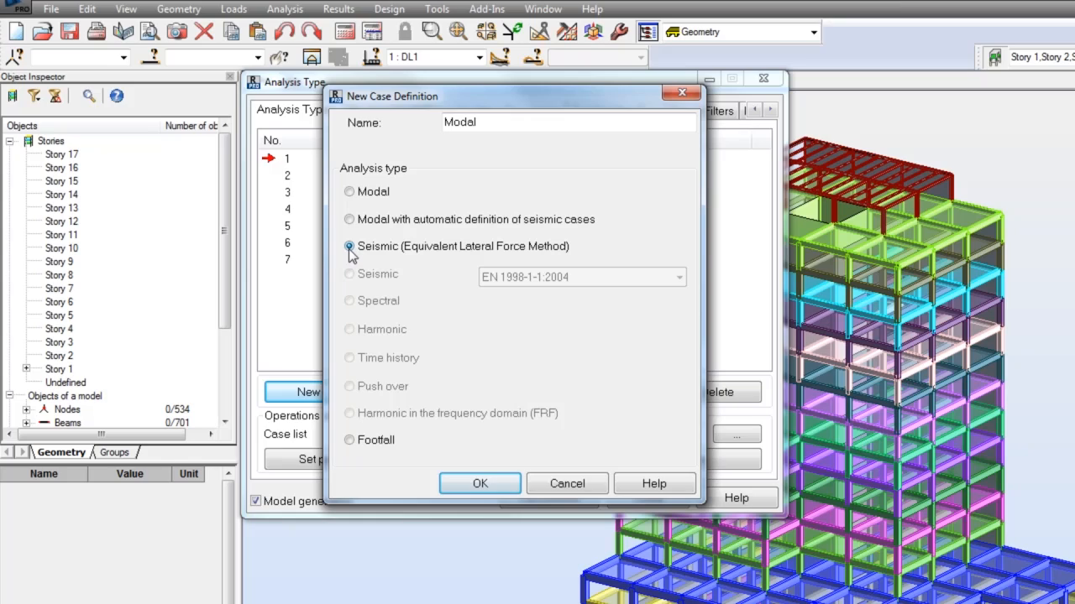
{"action": "mouse_move", "coordinate": [467, 453]}
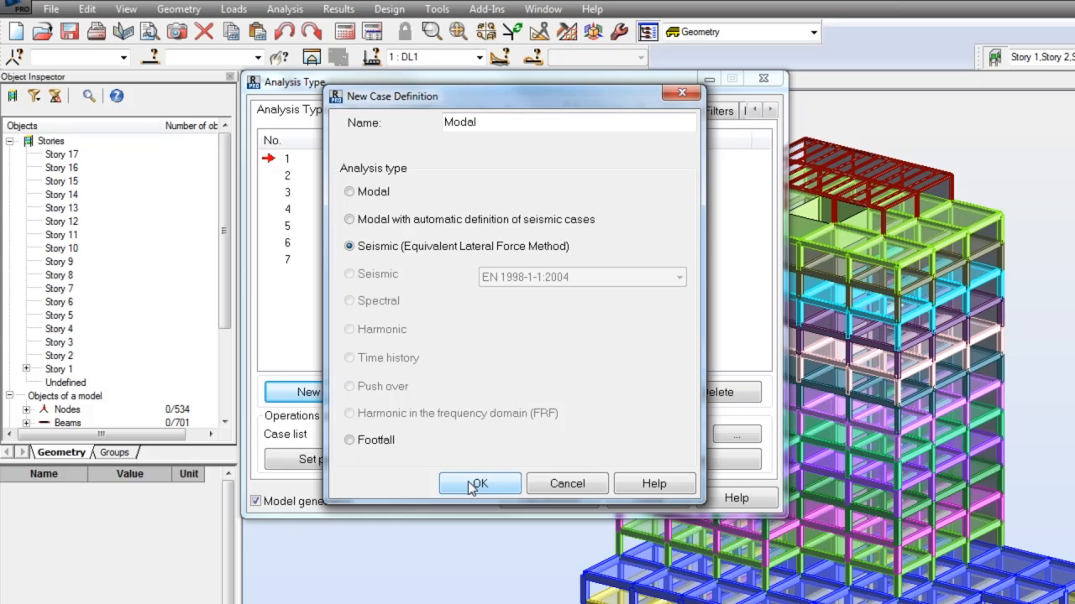
Confirm the case type and set the seismic analysis code to EC 8 1998-1:2005
{"action": "left_click", "coordinate": [478, 483]}
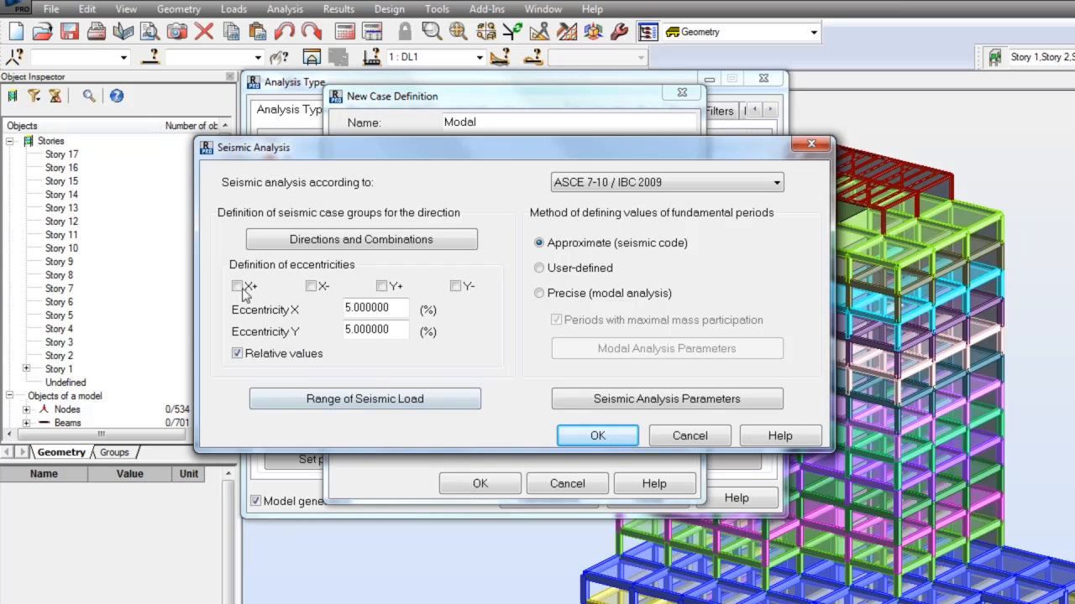
{"action": "mouse_move", "coordinate": [74, 353]}
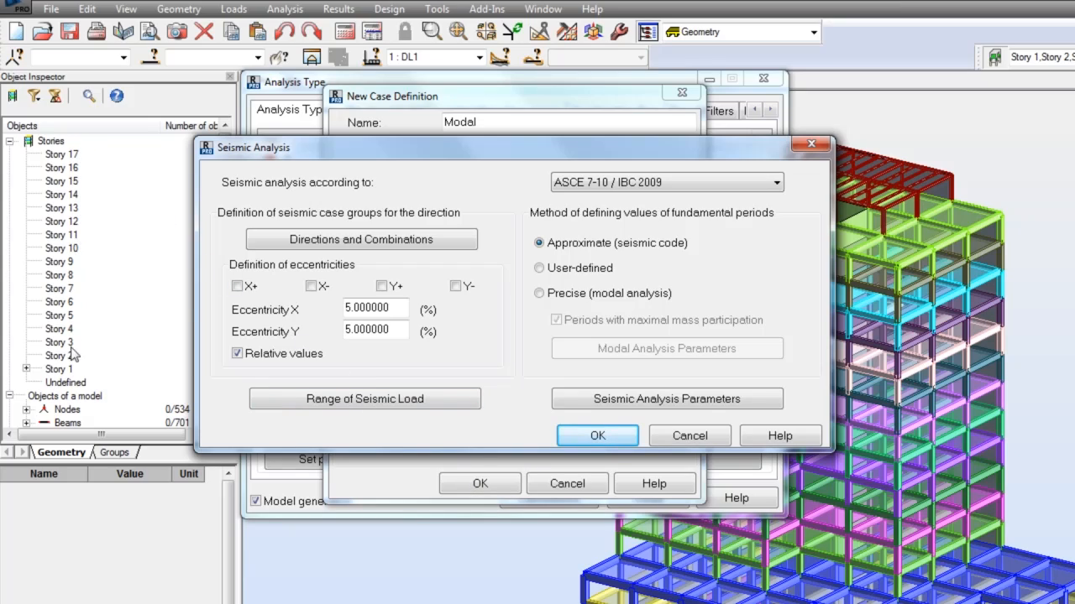
{"action": "mouse_move", "coordinate": [88, 366]}
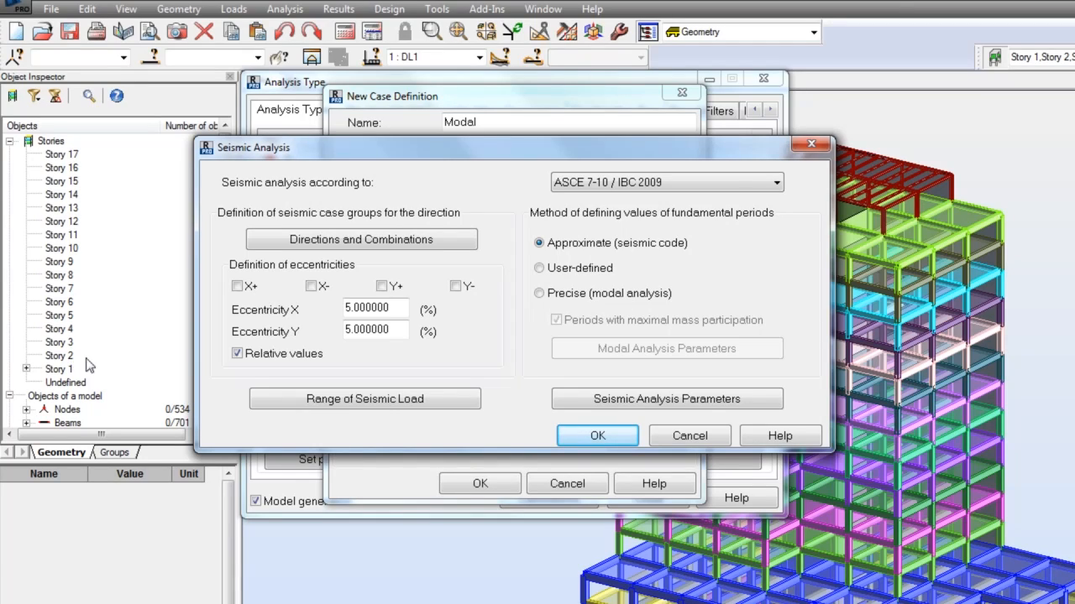
{"action": "left_click", "coordinate": [772, 181]}
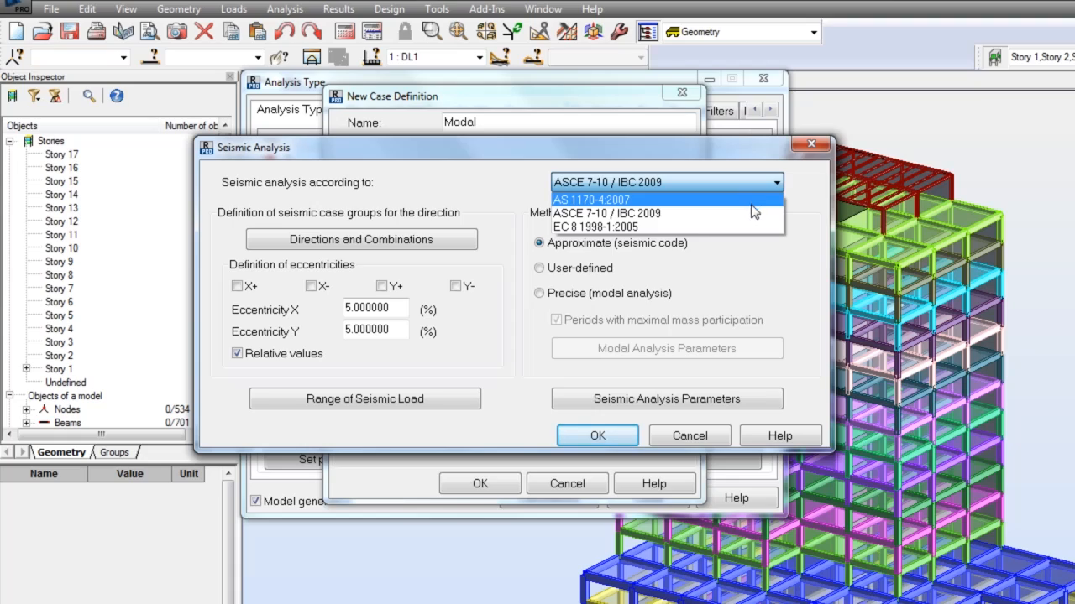
{"action": "mouse_move", "coordinate": [742, 201]}
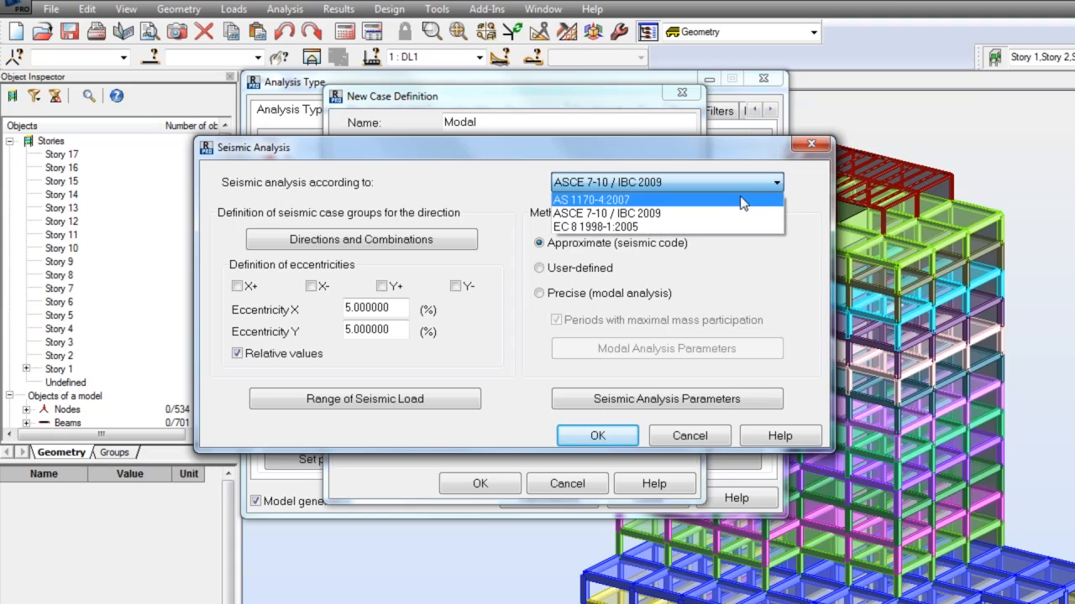
{"action": "mouse_move", "coordinate": [732, 211]}
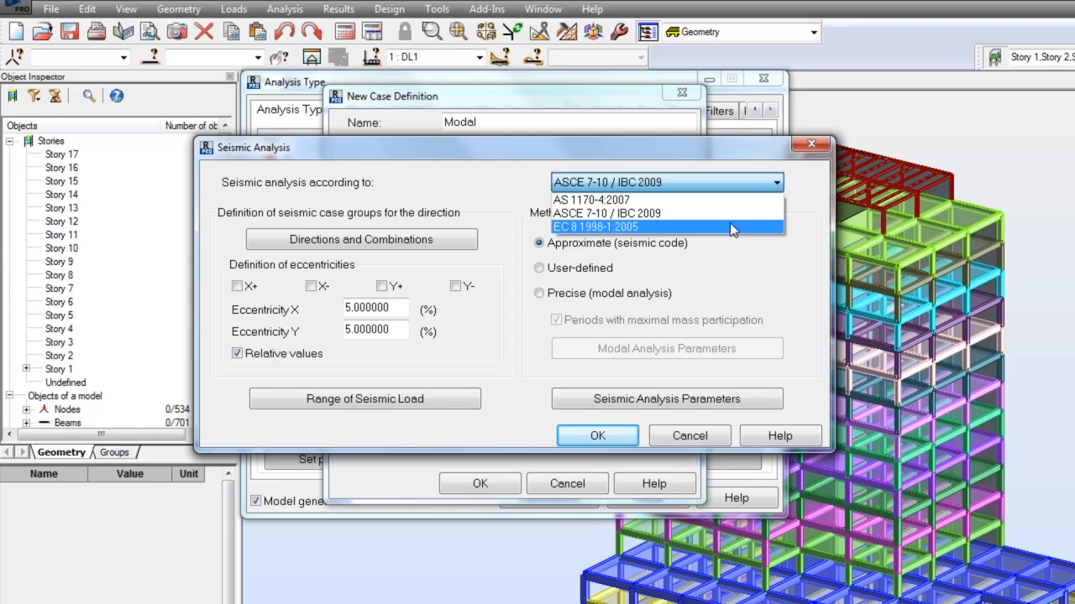
{"action": "left_click", "coordinate": [665, 227]}
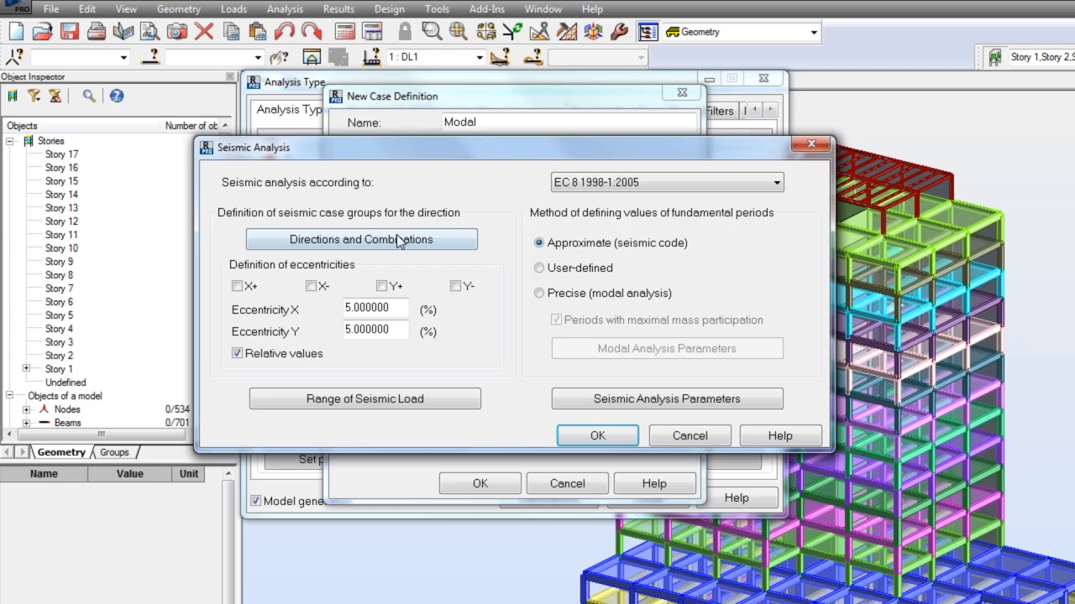
In Directions and Combinations, tick Group 1 and Group 2 under Newmark combination and confirm
{"action": "left_click", "coordinate": [359, 238]}
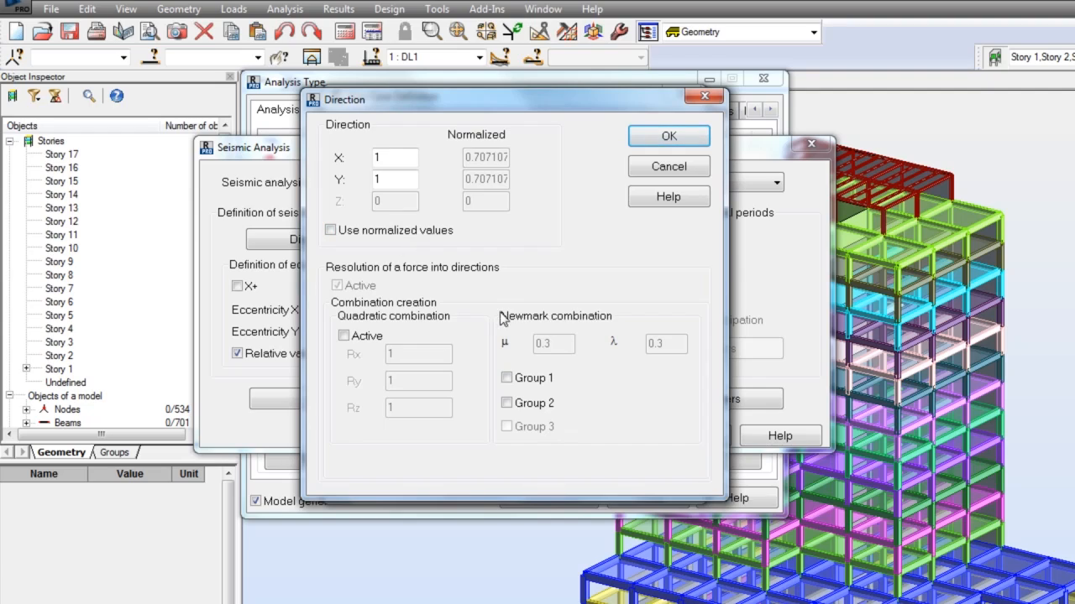
{"action": "left_click", "coordinate": [507, 376]}
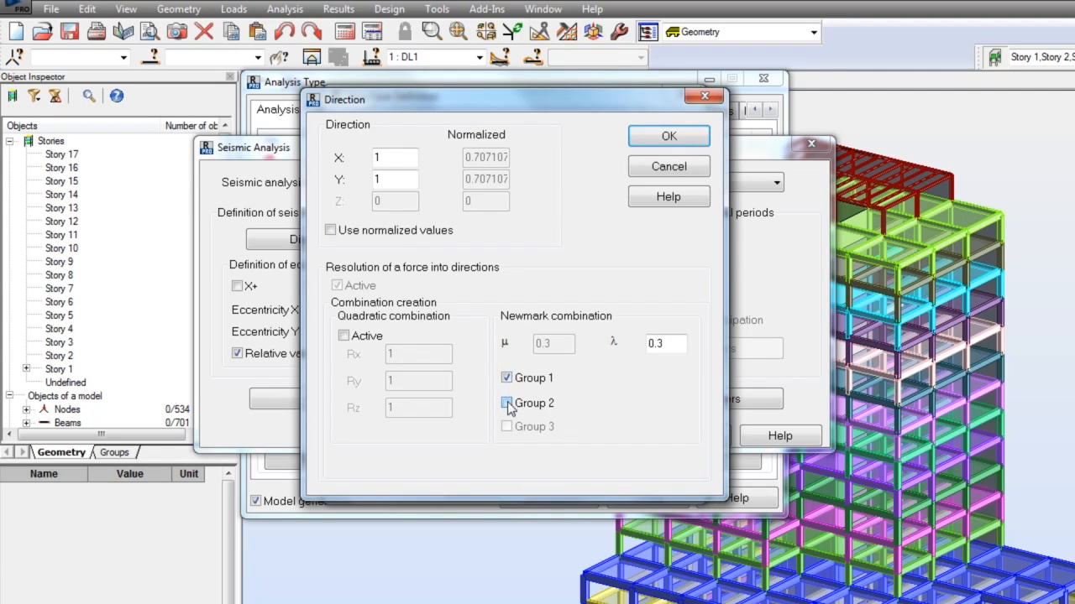
{"action": "left_click", "coordinate": [507, 403]}
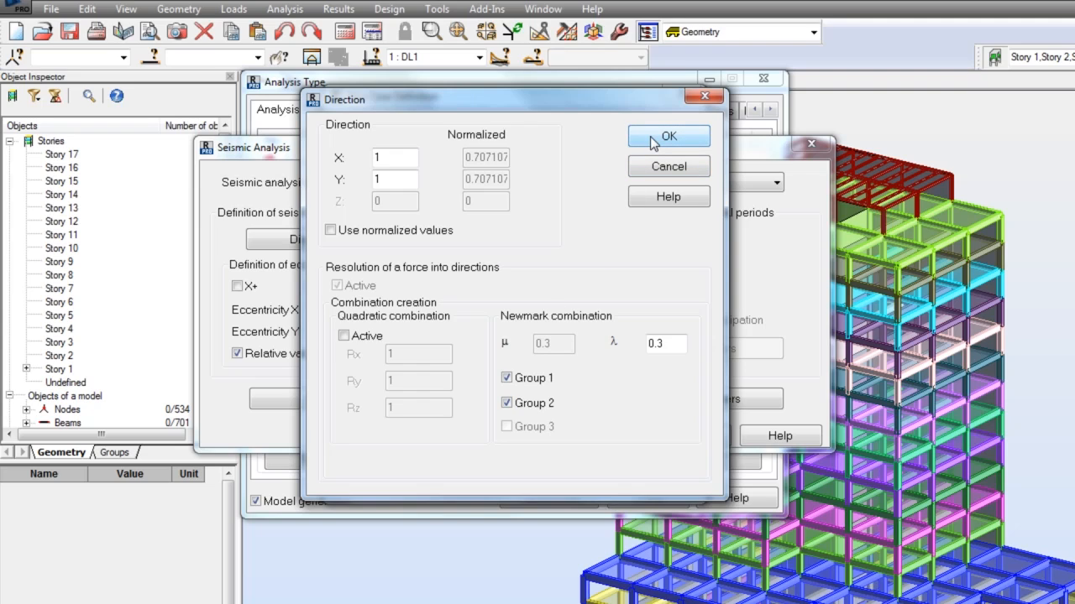
{"action": "left_click", "coordinate": [668, 136]}
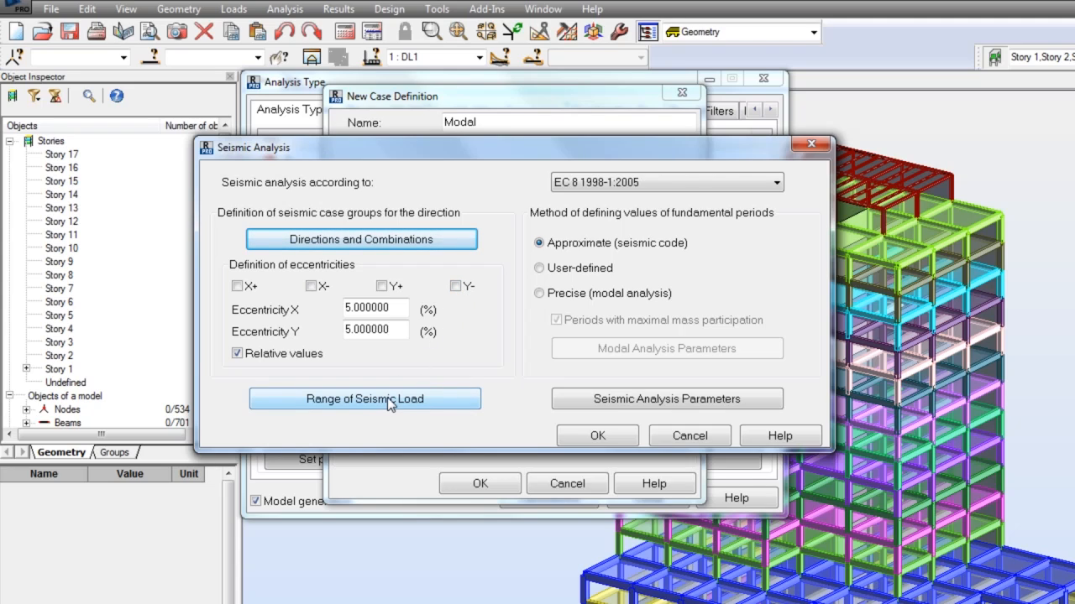
Set the range of seismic load to start at the base of Story 2 and confirm
{"action": "left_click", "coordinate": [364, 399]}
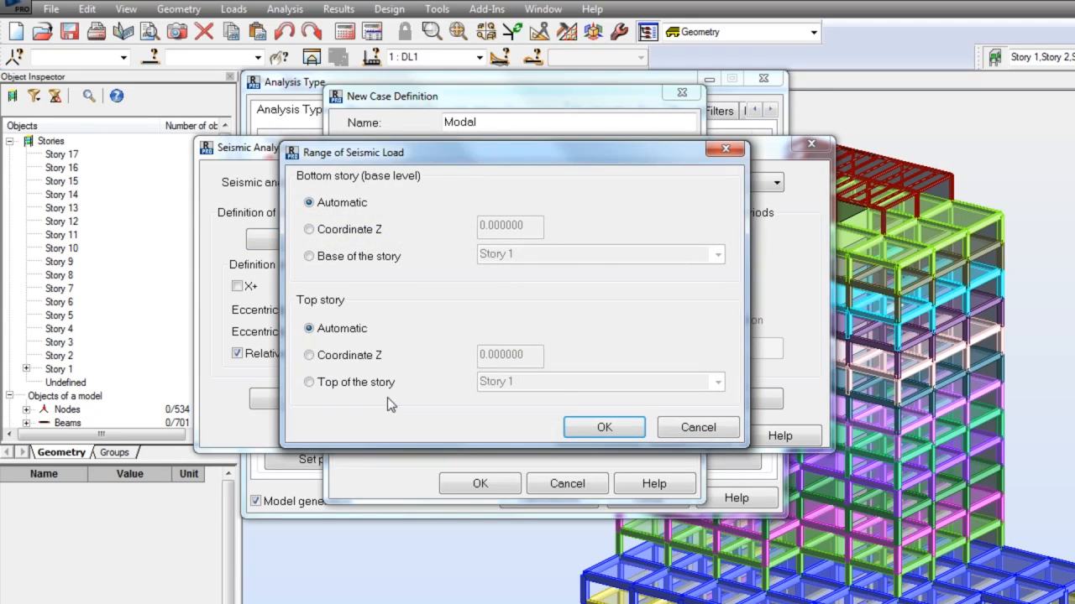
{"action": "mouse_move", "coordinate": [319, 269]}
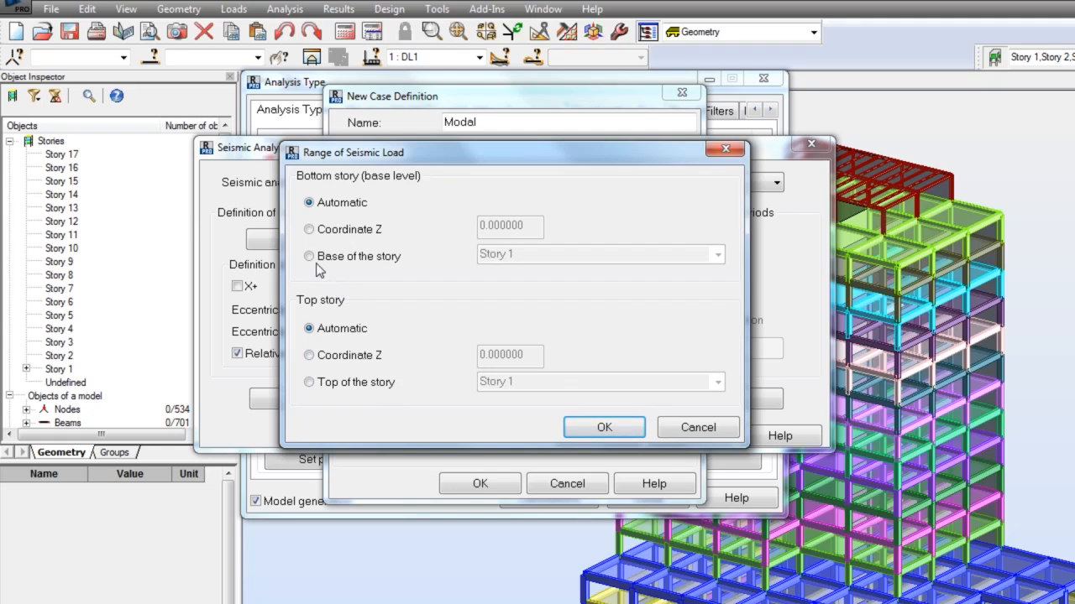
{"action": "left_click", "coordinate": [309, 255]}
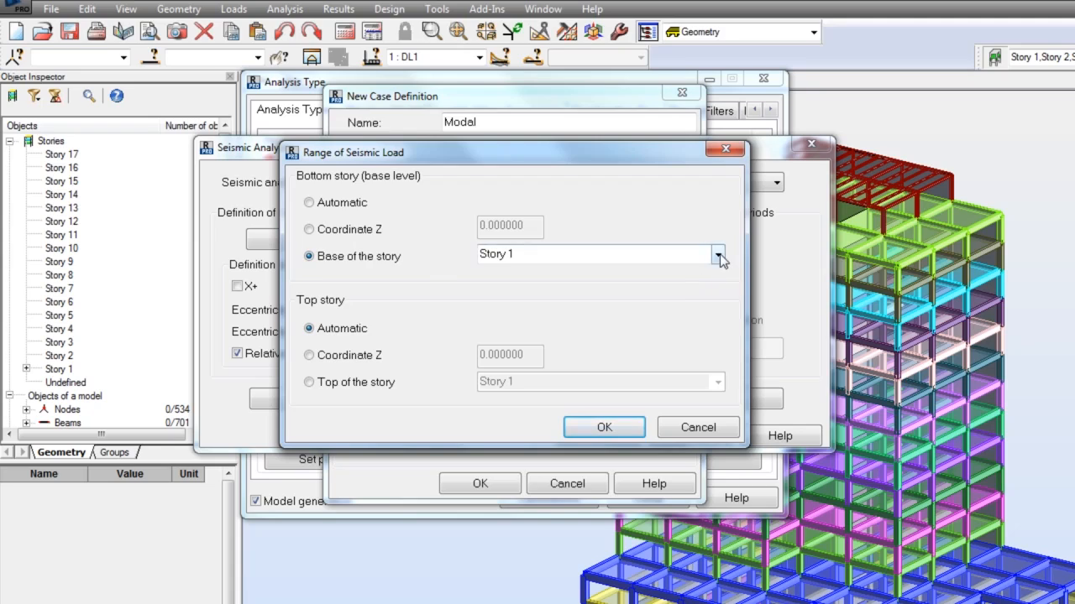
{"action": "left_click", "coordinate": [717, 253]}
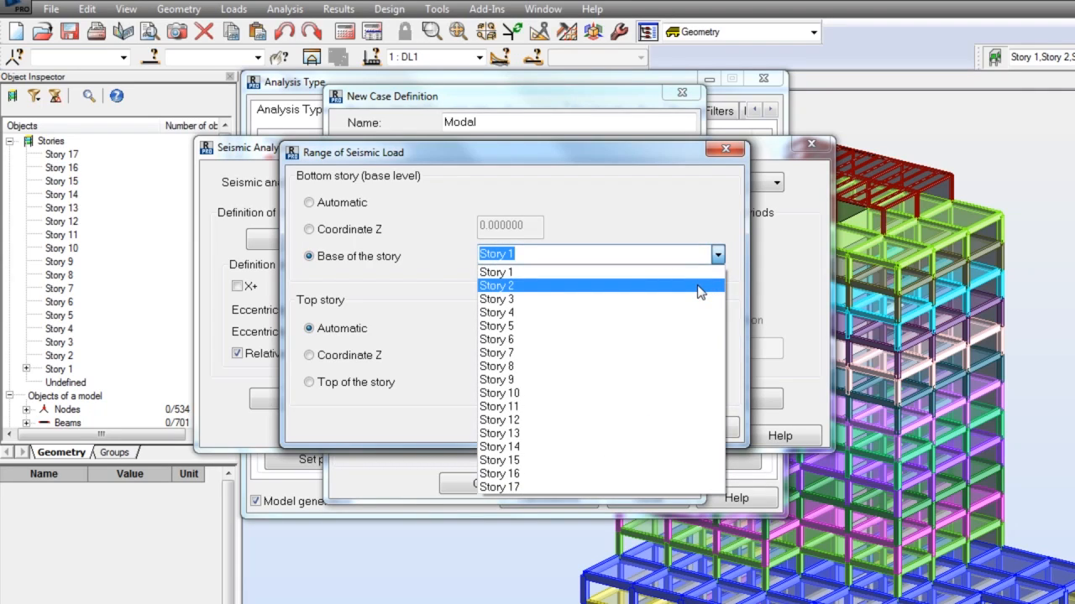
{"action": "left_click", "coordinate": [497, 285]}
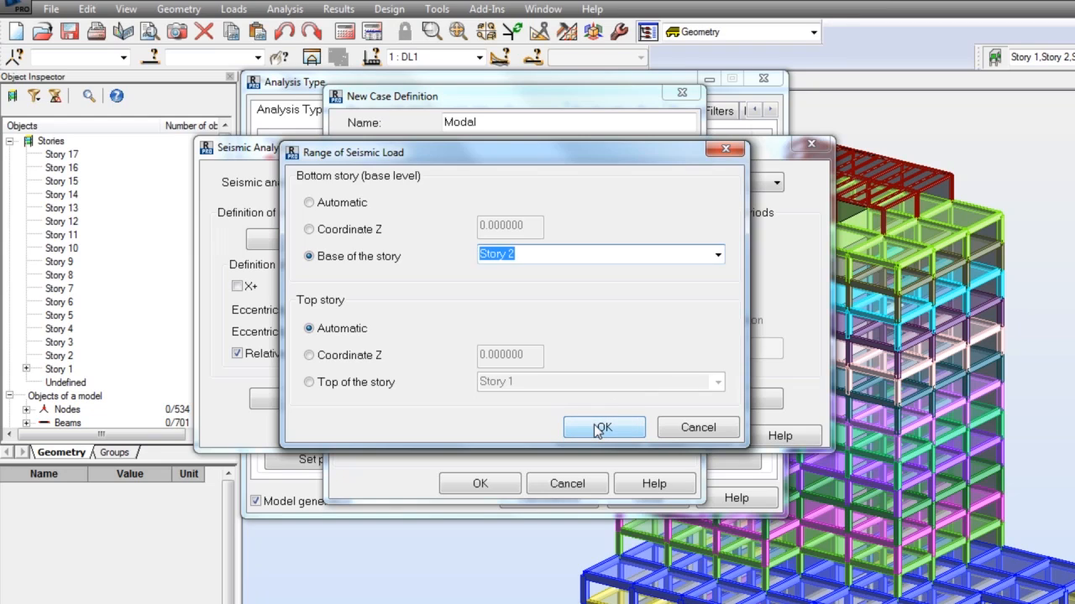
{"action": "left_click", "coordinate": [603, 428]}
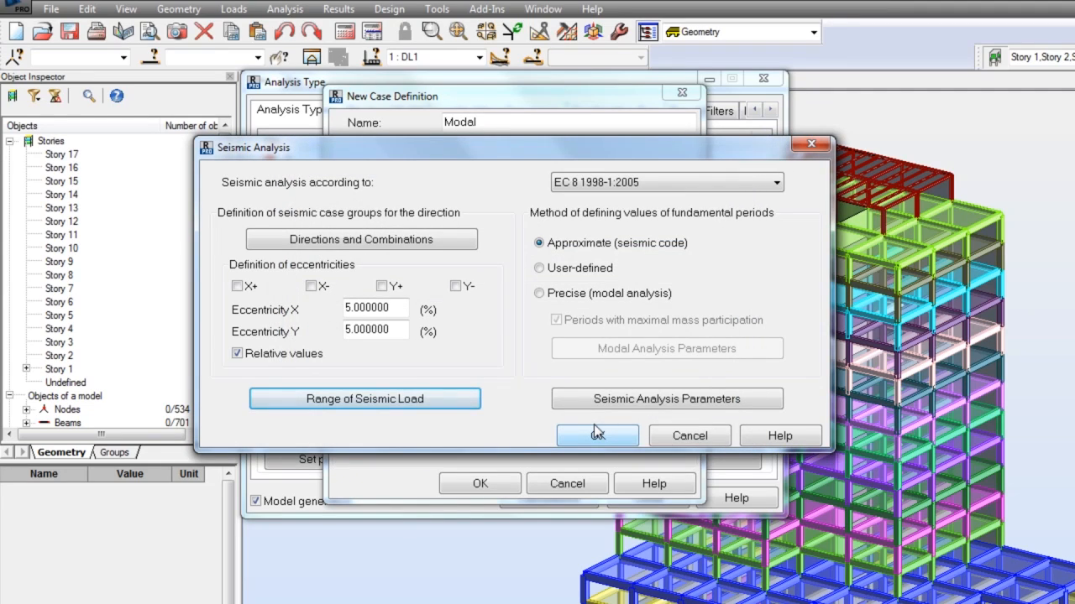
{"action": "mouse_move", "coordinate": [551, 260]}
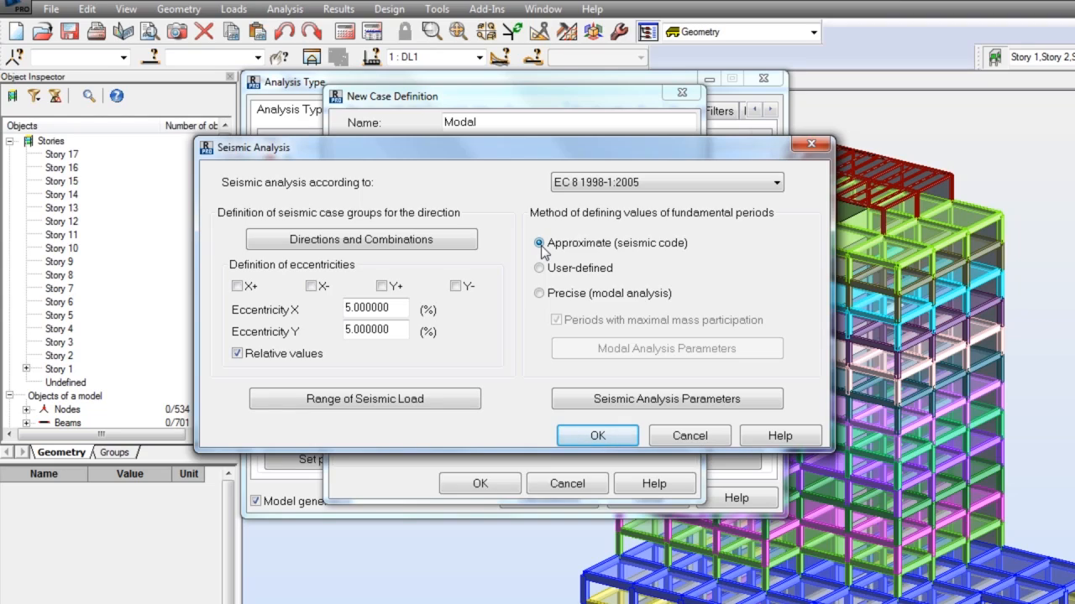
Try the period options, cancel Modal Analysis Parameters, and settle on Approximate (seismic code) fundamental periods
{"action": "left_click", "coordinate": [537, 269]}
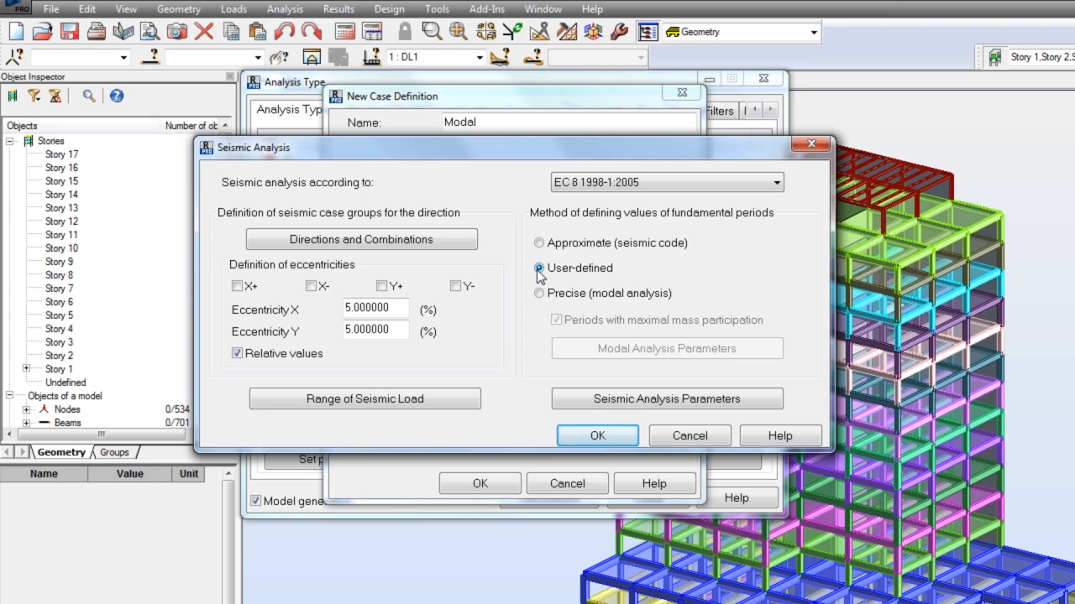
{"action": "left_click", "coordinate": [537, 269]}
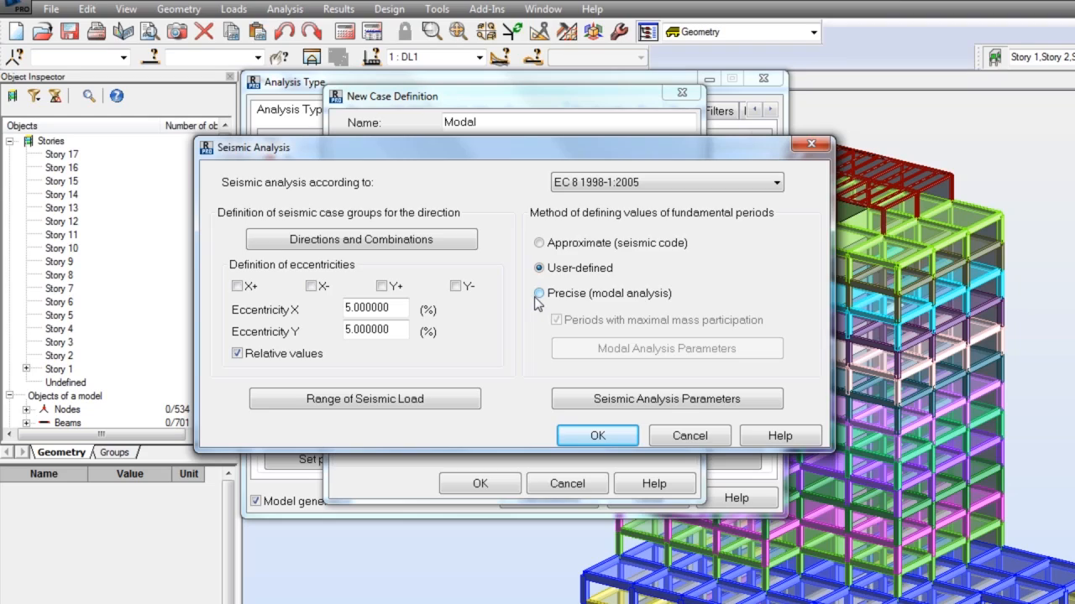
{"action": "left_click", "coordinate": [537, 292]}
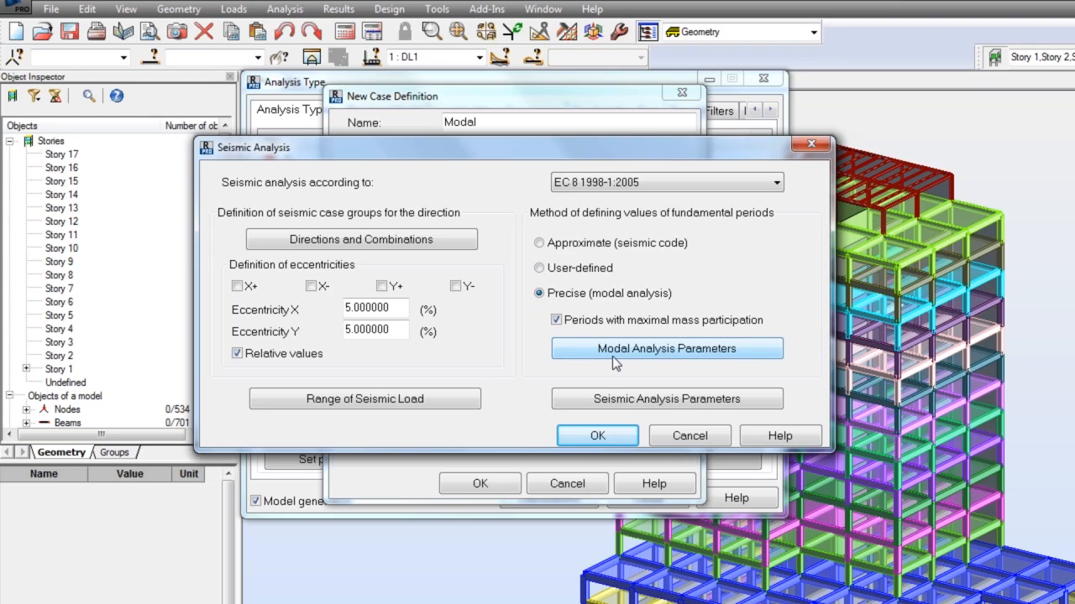
{"action": "left_click", "coordinate": [666, 347]}
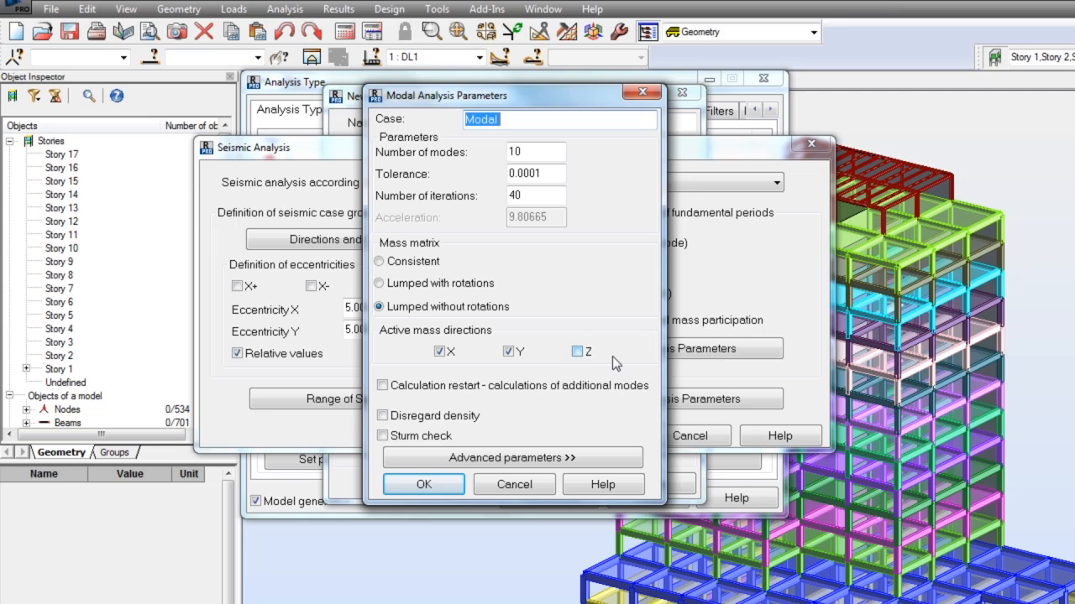
{"action": "left_click", "coordinate": [577, 350]}
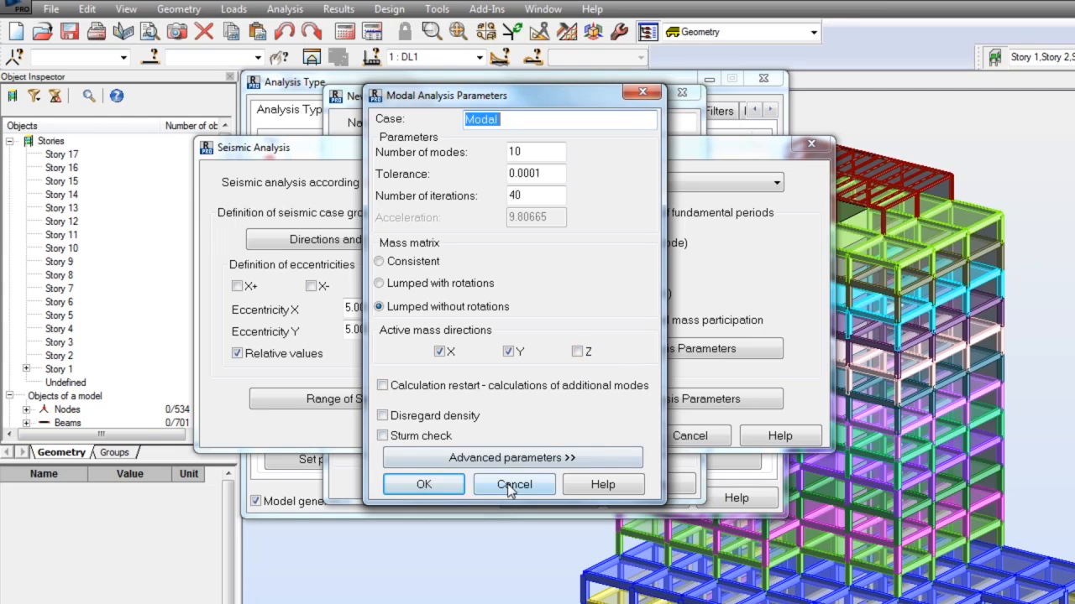
{"action": "left_click", "coordinate": [514, 484]}
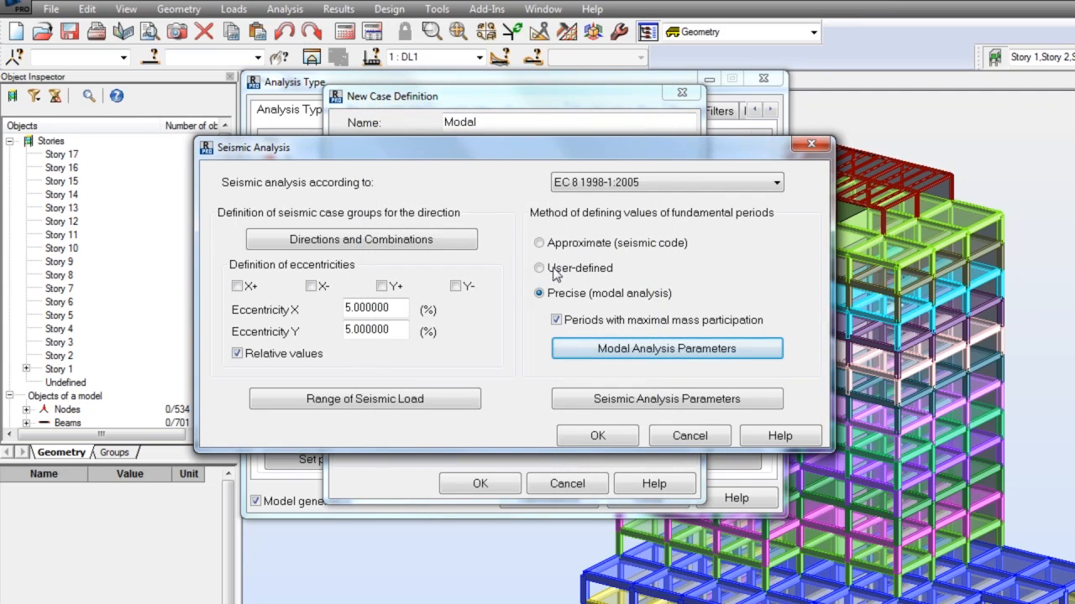
{"action": "left_click", "coordinate": [537, 242]}
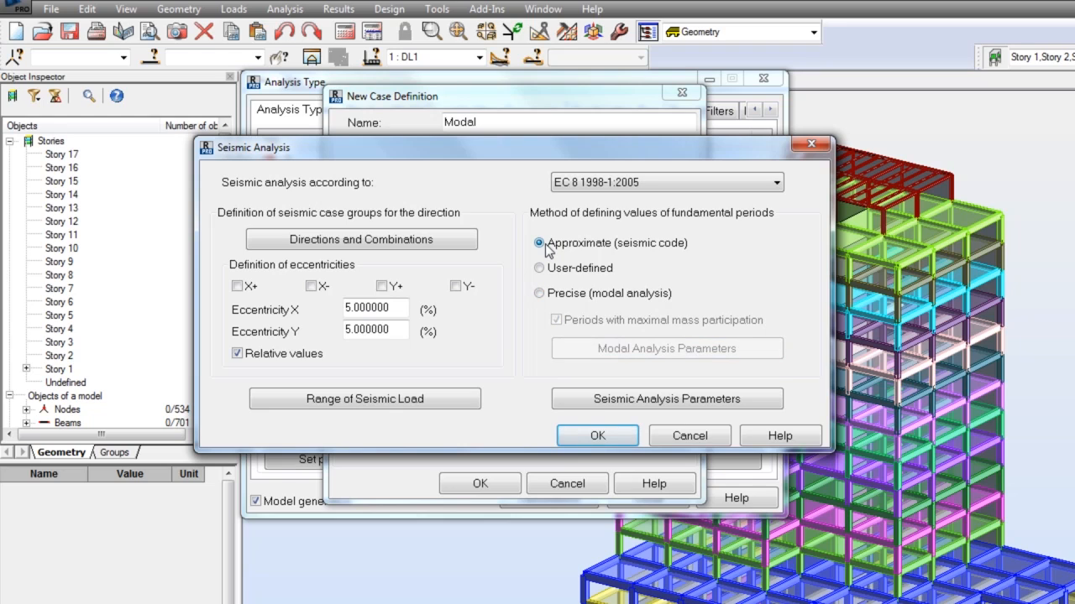
{"action": "mouse_move", "coordinate": [665, 398]}
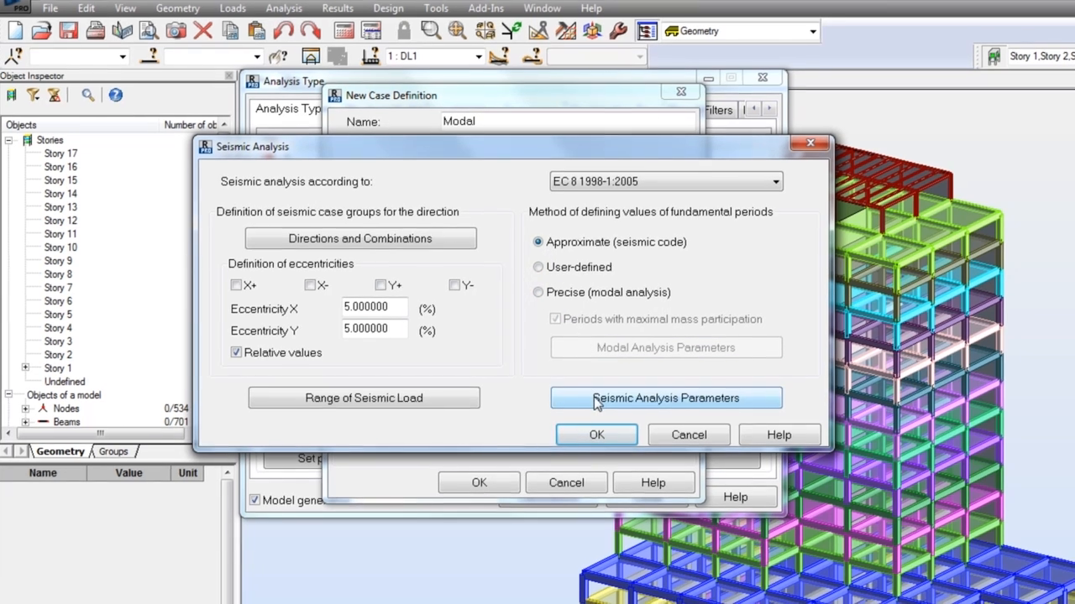
{"action": "left_click", "coordinate": [664, 398]}
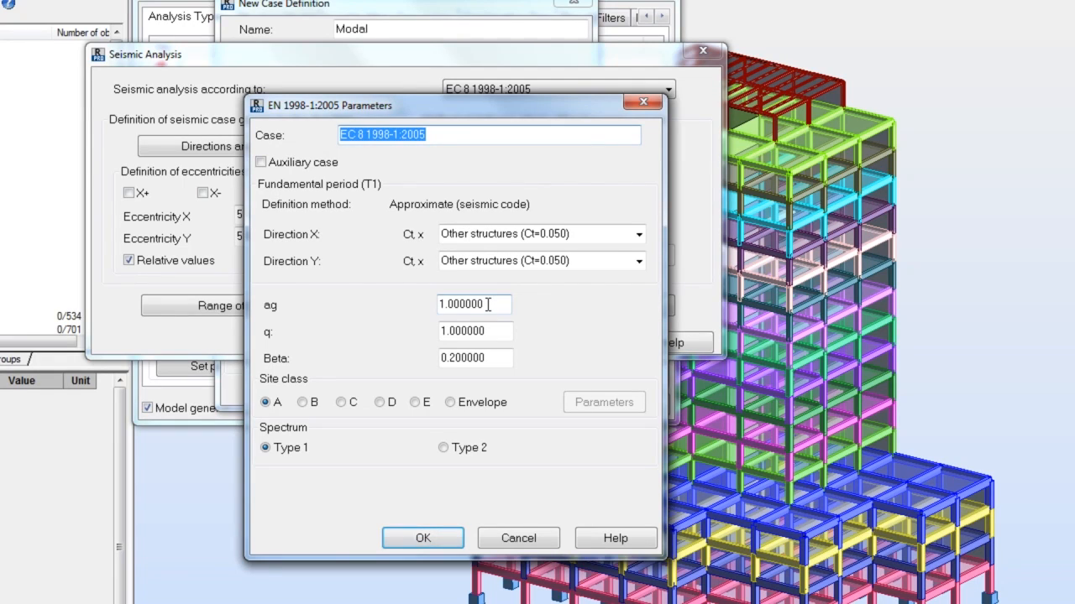
Set Direction X and Y to RC frames (Ct=0.075) and confirm, generating the seismic cases and combinations
{"action": "left_click", "coordinate": [638, 235]}
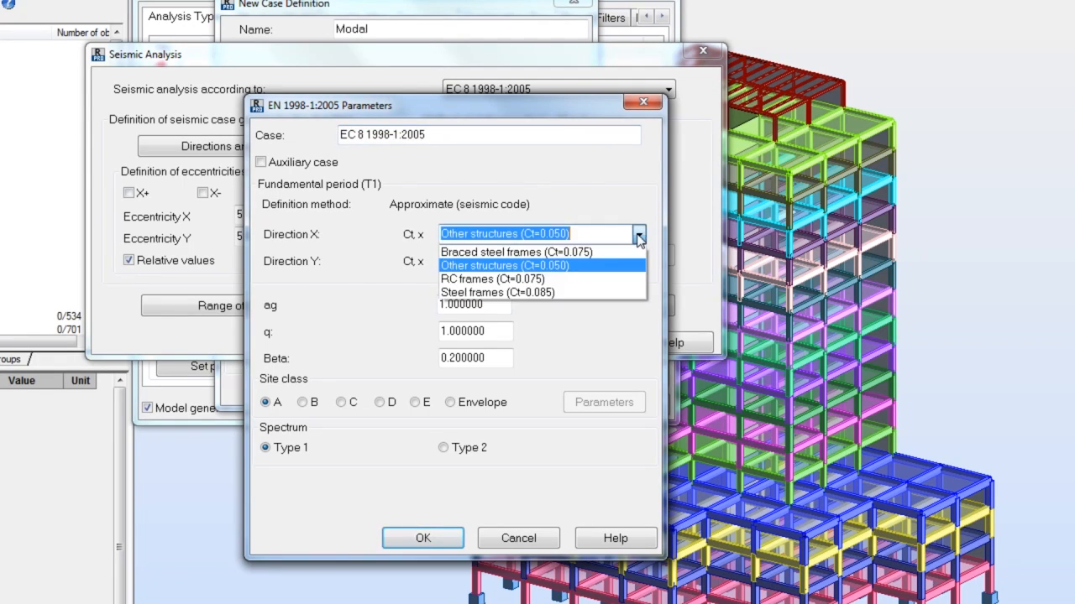
{"action": "left_click", "coordinate": [492, 279]}
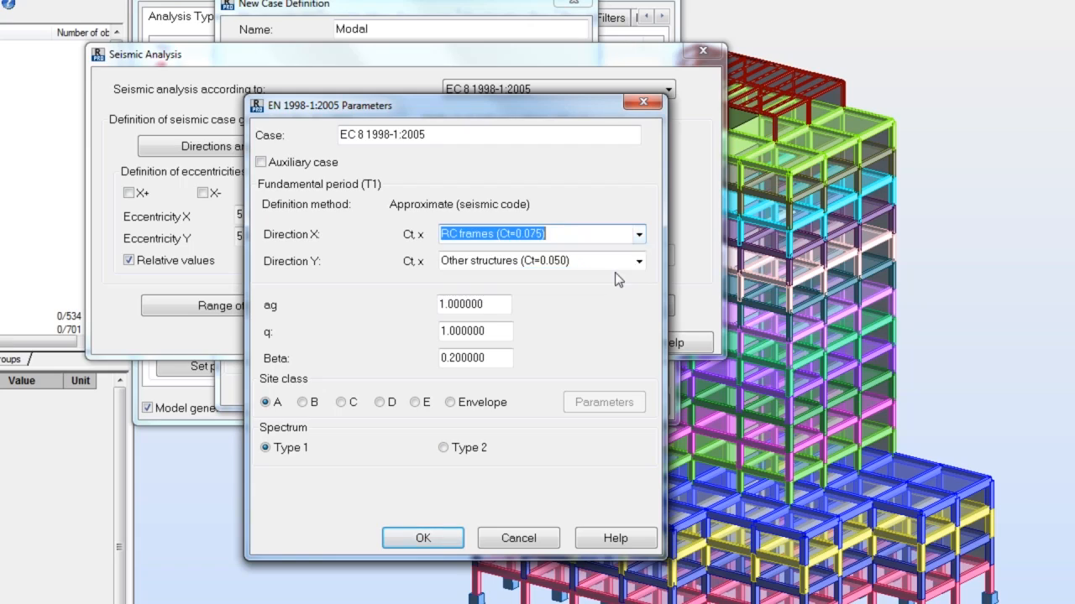
{"action": "left_click", "coordinate": [638, 262]}
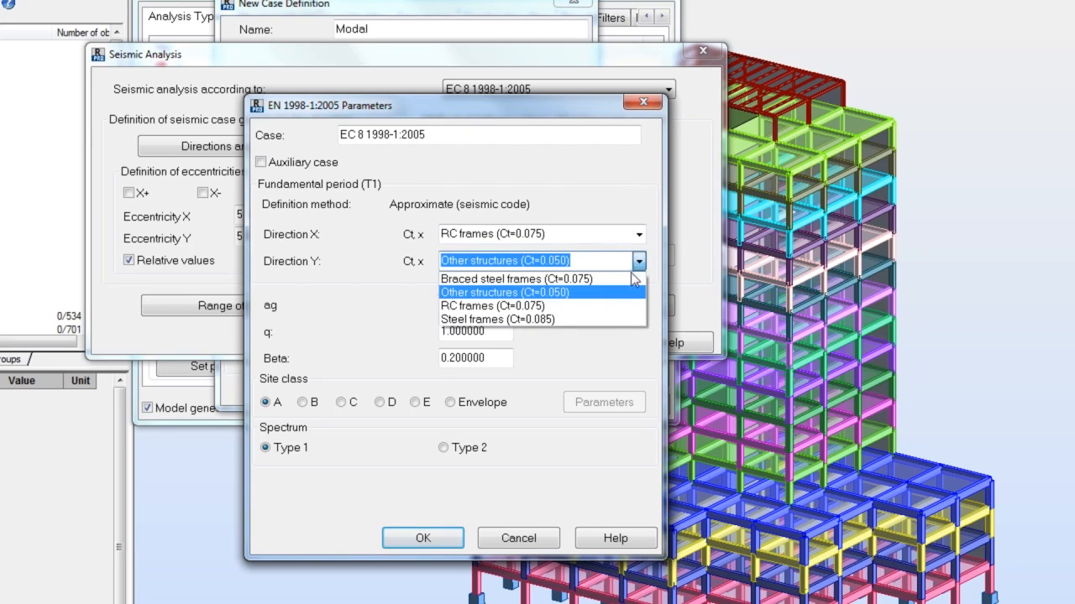
{"action": "left_click", "coordinate": [492, 306]}
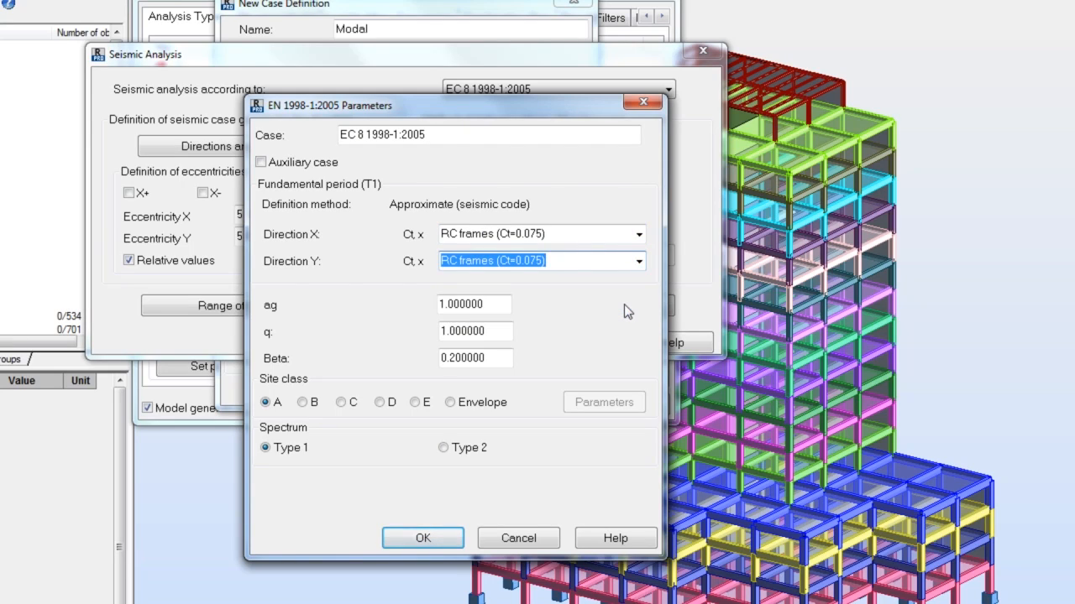
{"action": "mouse_move", "coordinate": [424, 537]}
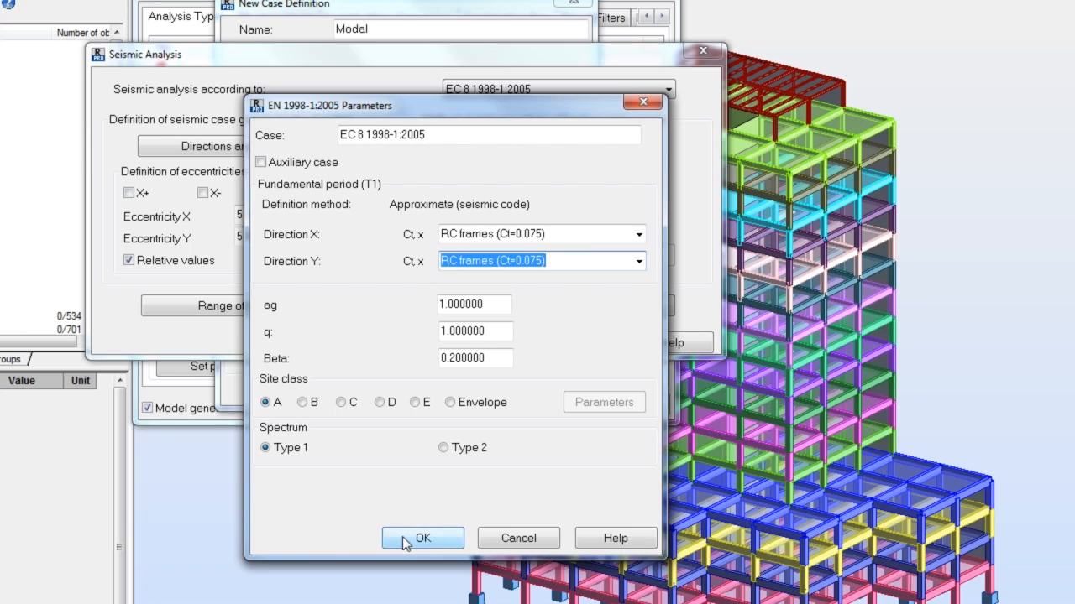
{"action": "left_click", "coordinate": [423, 537]}
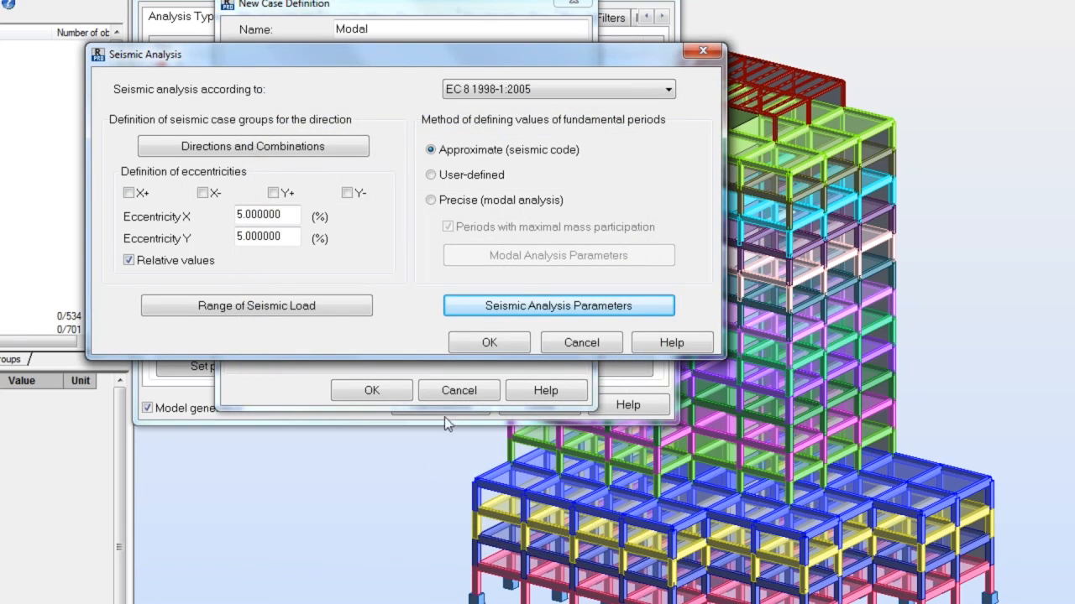
{"action": "mouse_move", "coordinate": [488, 343]}
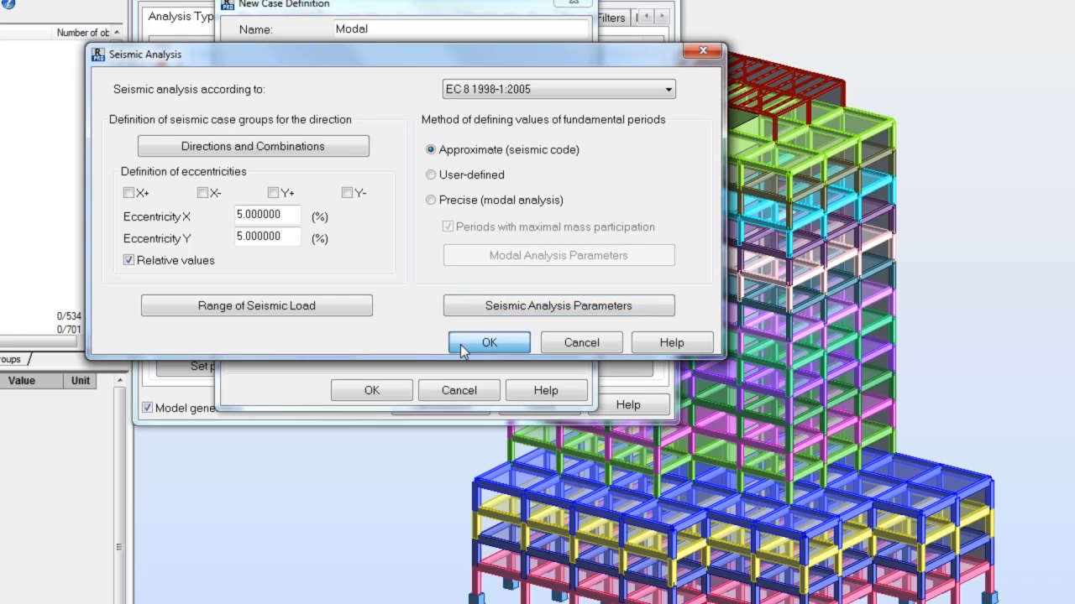
{"action": "left_click", "coordinate": [489, 343]}
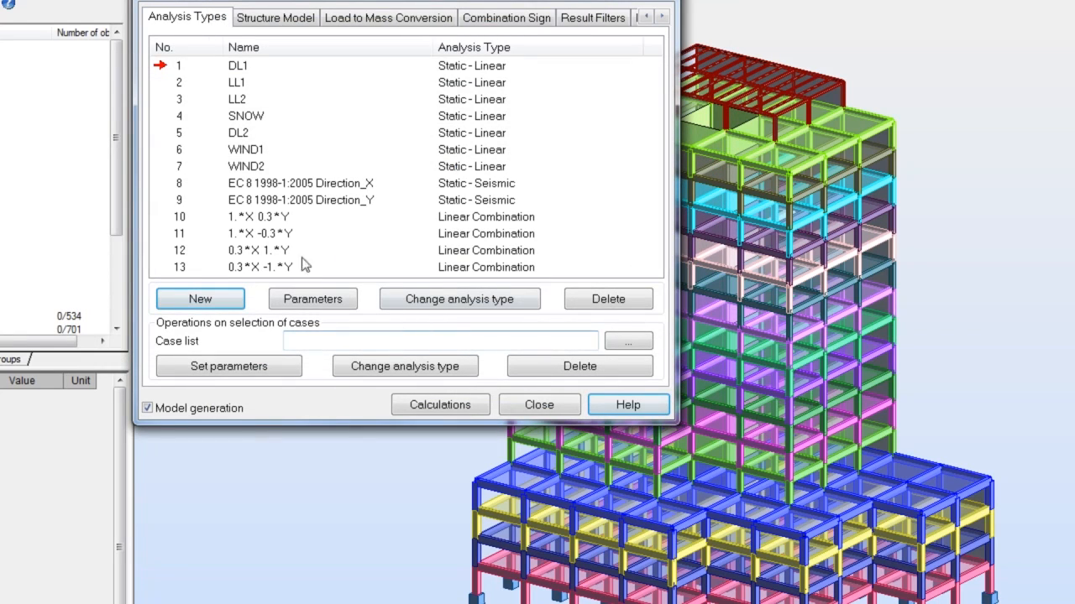
Review the Direction_Y case and combinations 12–13, then launch Calculations for all cases
{"action": "left_click", "coordinate": [178, 200]}
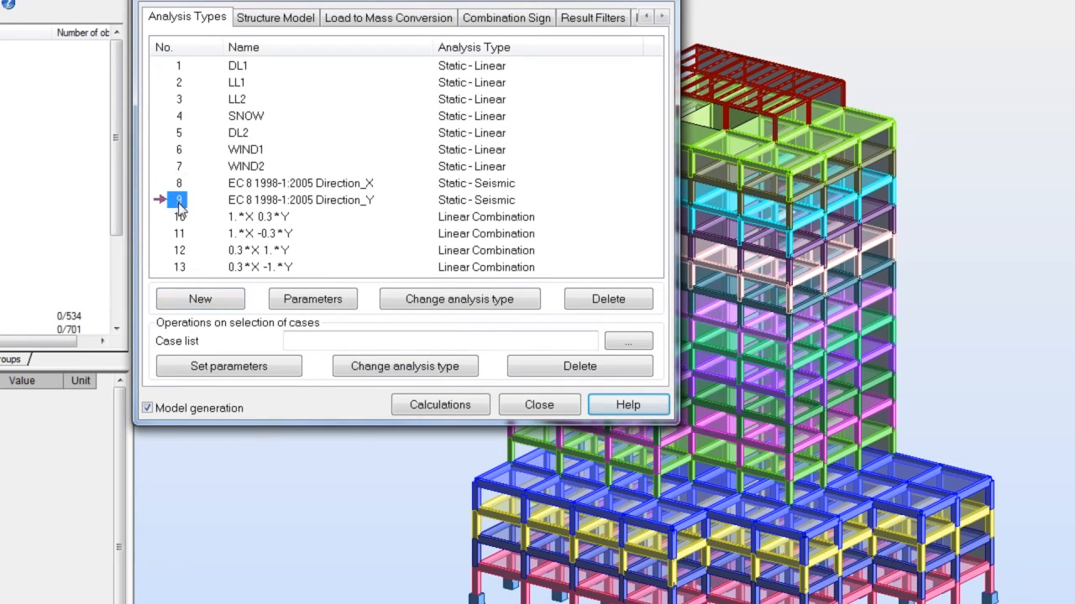
{"action": "left_click", "coordinate": [178, 250]}
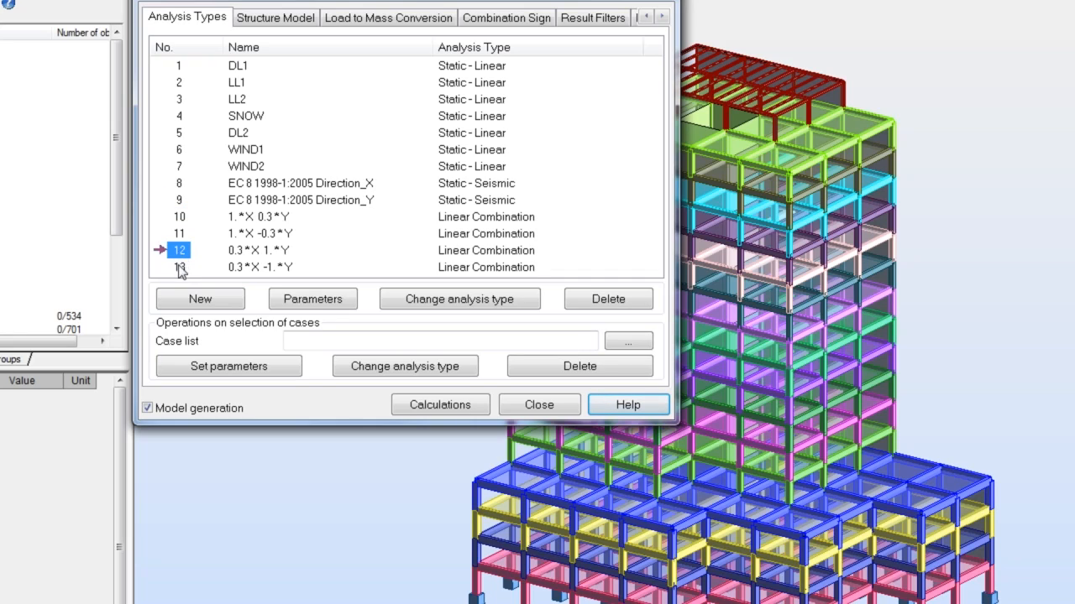
{"action": "left_click", "coordinate": [180, 267]}
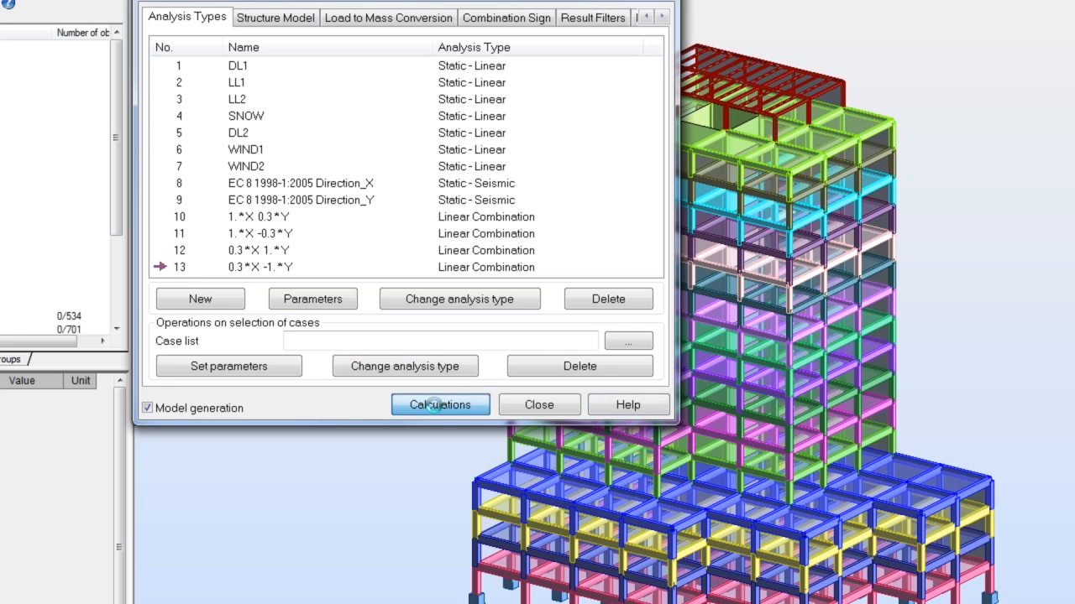
{"action": "left_click", "coordinate": [440, 405]}
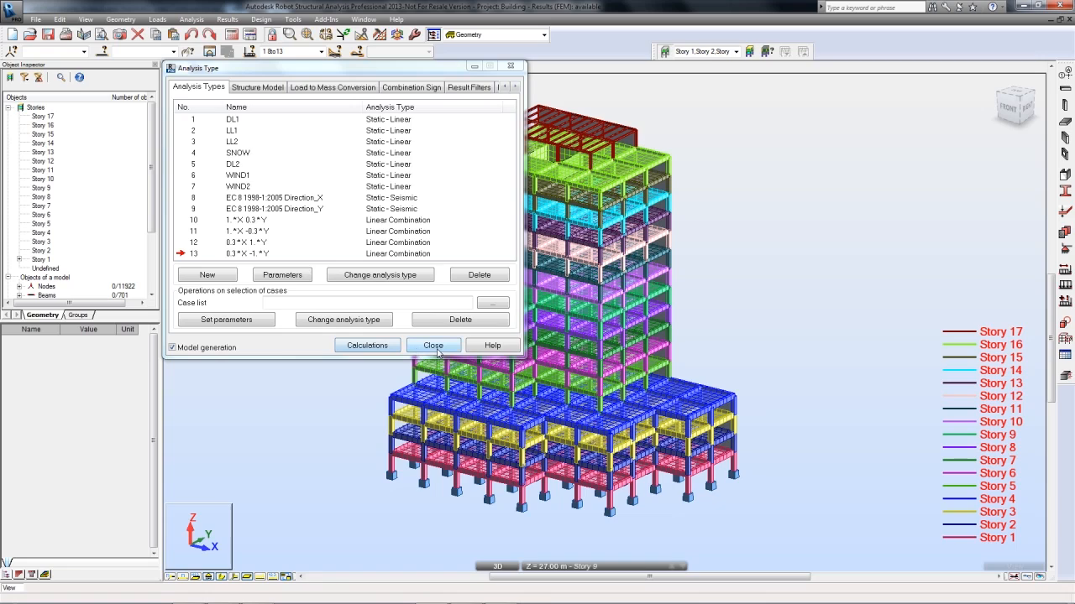
Select the Direction_X seismic case and display its automatically generated forces
{"action": "left_click", "coordinate": [433, 346]}
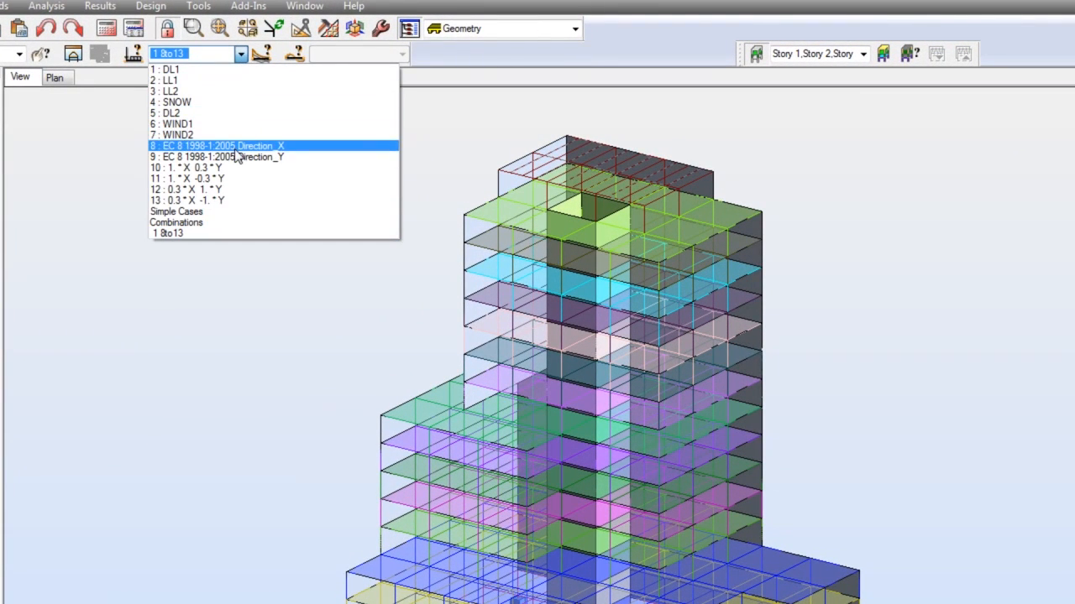
{"action": "left_click", "coordinate": [215, 145]}
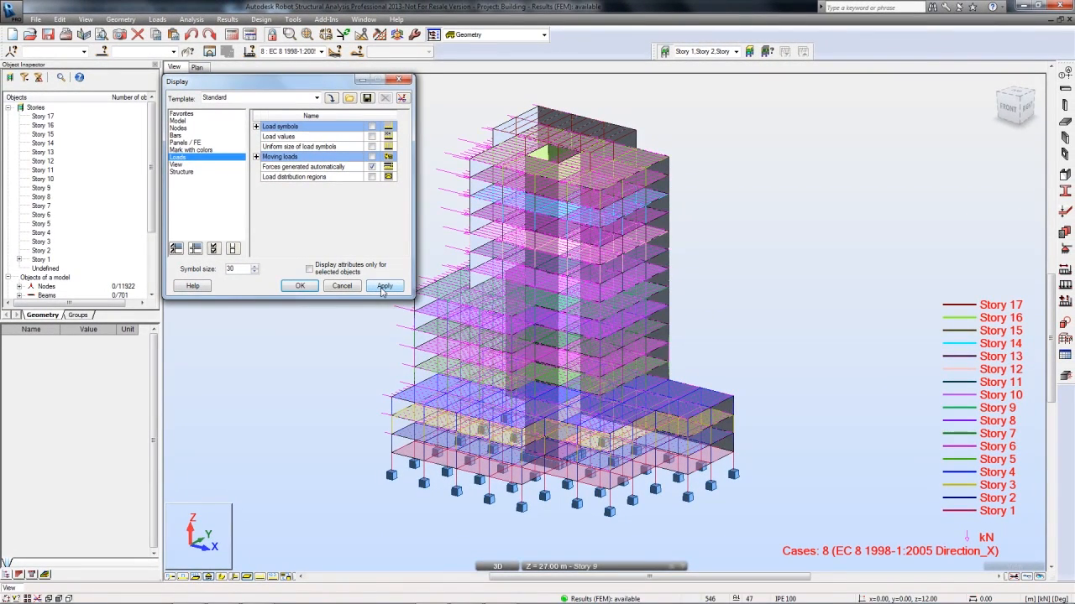
{"action": "left_click", "coordinate": [383, 285]}
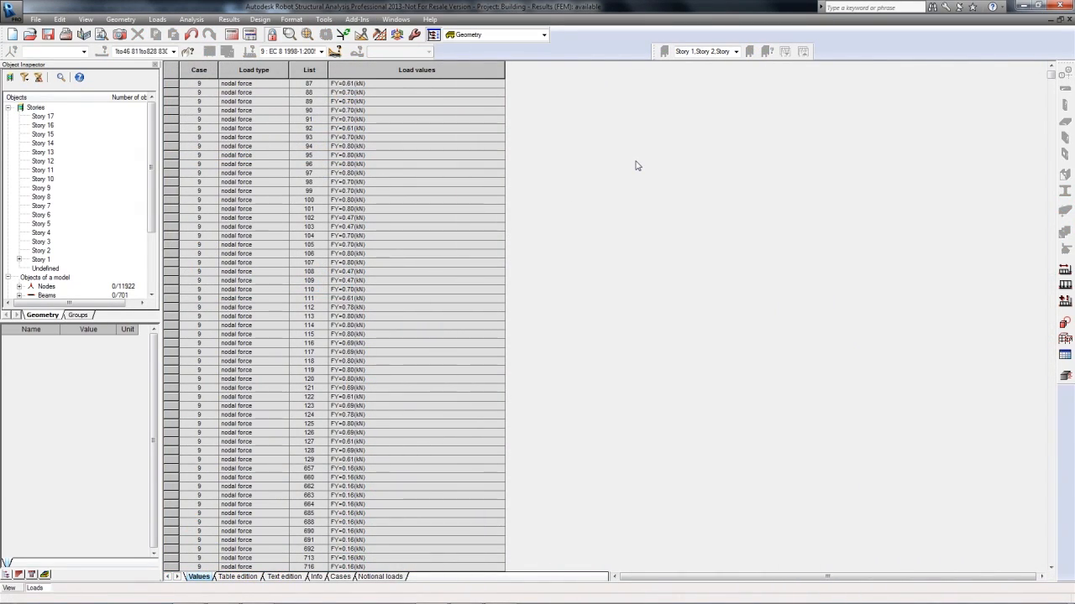
Show the Results > Reactions table and scroll through the reaction sums for all thirteen cases
{"action": "left_click", "coordinate": [229, 20]}
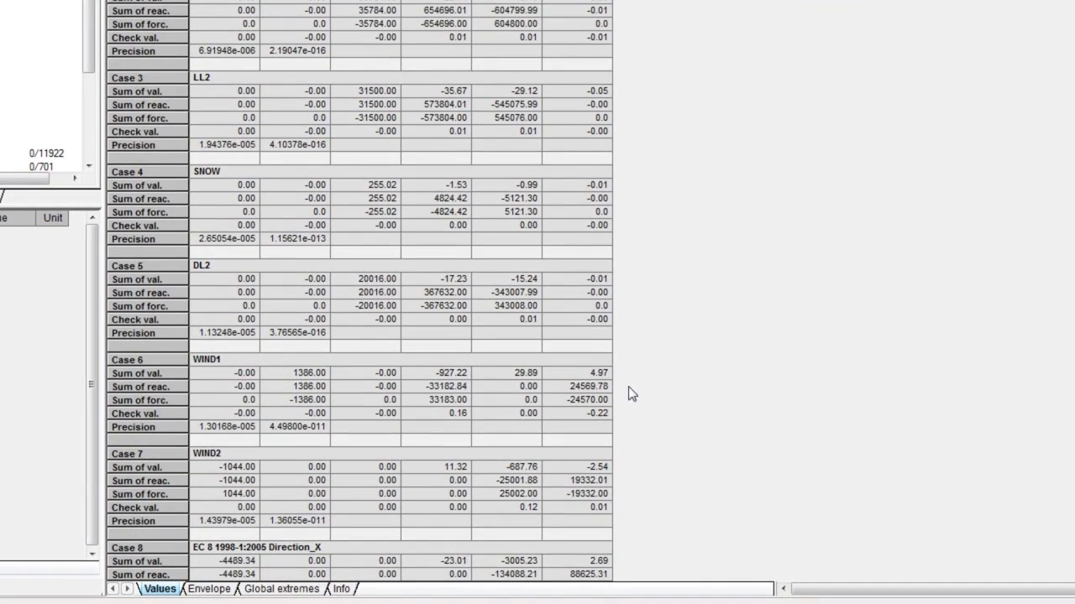
{"action": "scroll", "scroll_direction": "down", "scroll_amount": 3}
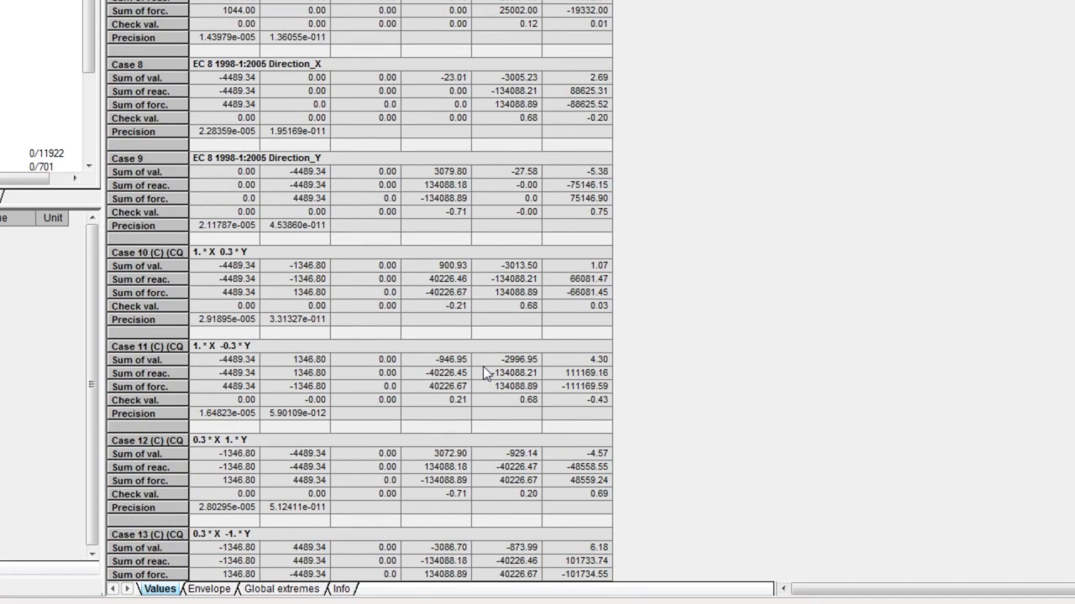
{"action": "scroll", "scroll_direction": "down", "scroll_amount": 3}
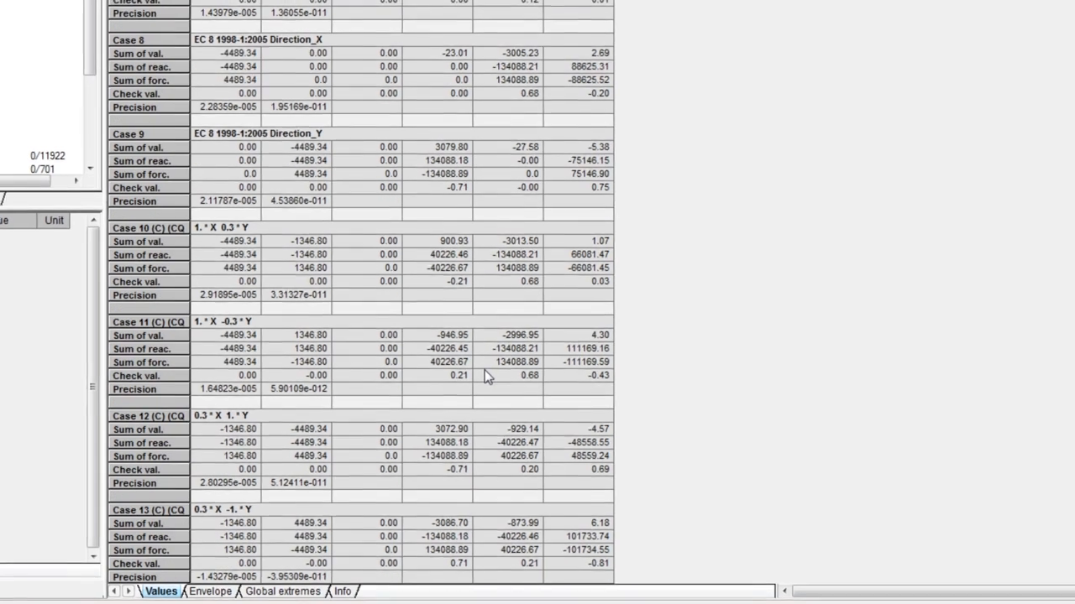
{"action": "left_click", "coordinate": [343, 28]}
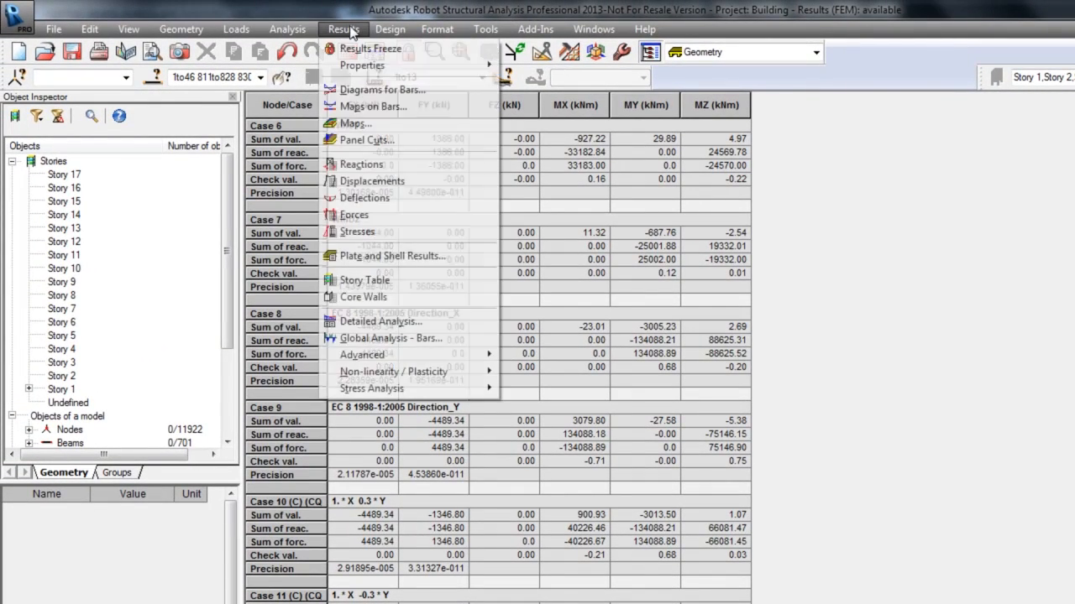
{"action": "left_click", "coordinate": [287, 29]}
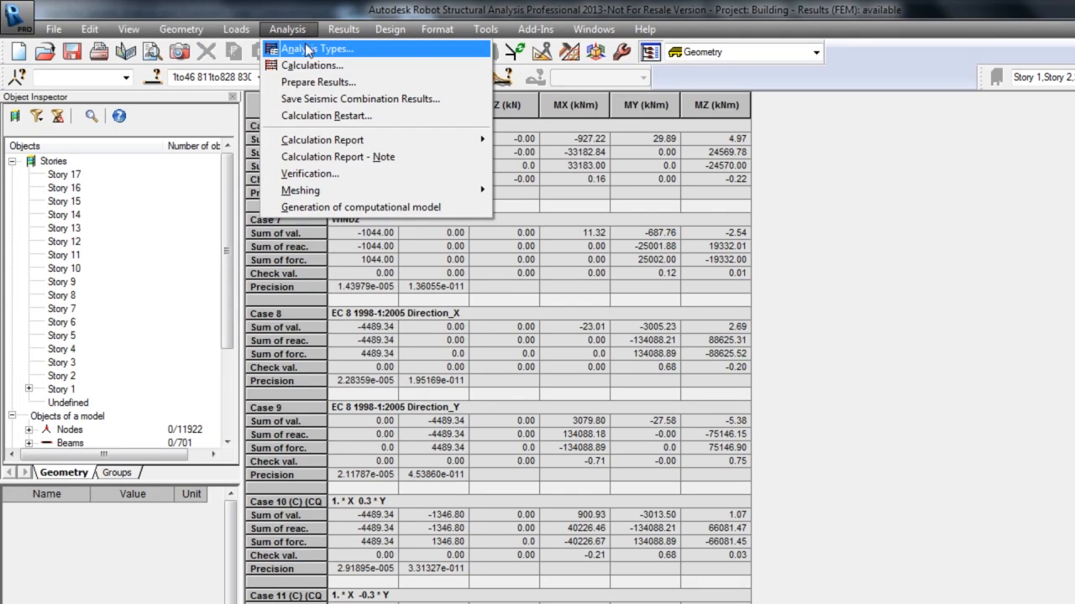
{"action": "mouse_move", "coordinate": [323, 139]}
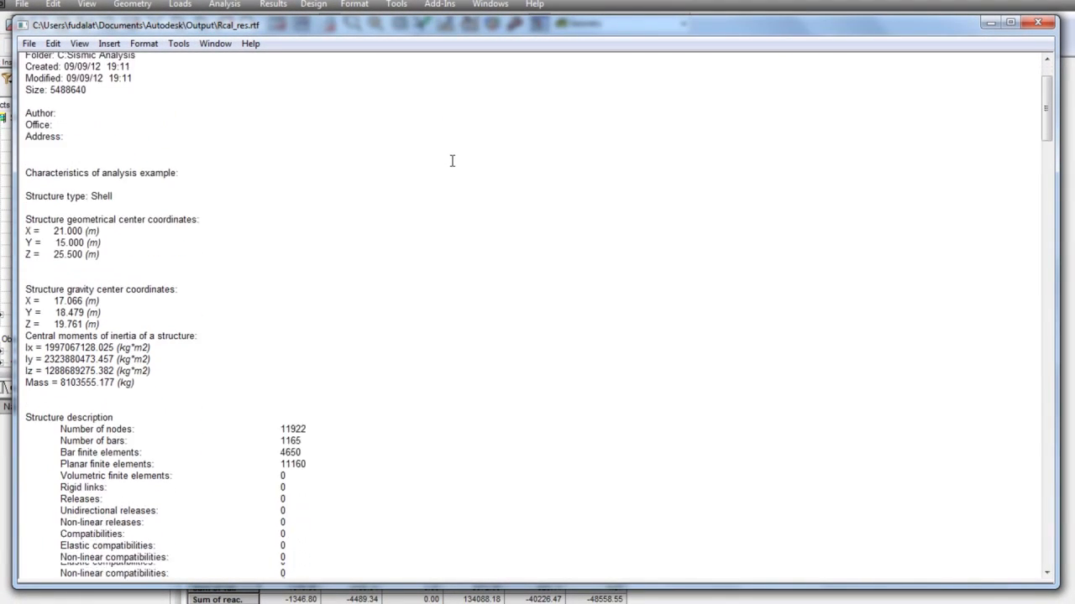
Scroll the calculation report down to the Story 2–17 vertical distribution of seismic forces for EC 8 case 9
{"action": "scroll", "scroll_direction": "down", "scroll_amount": 3}
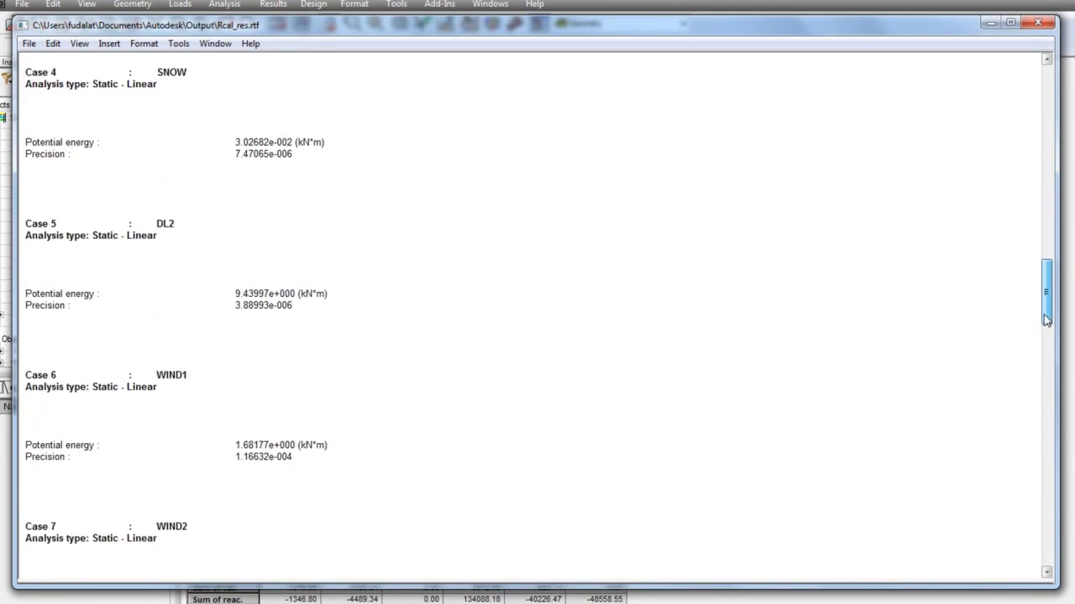
{"action": "scroll", "scroll_direction": "down", "scroll_amount": 3}
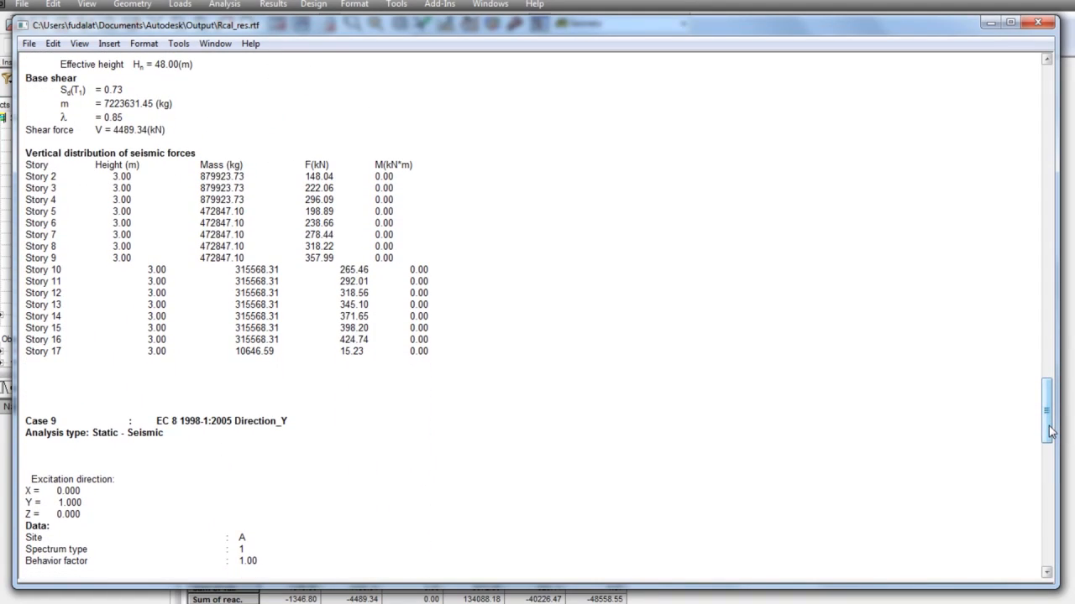
{"action": "scroll", "scroll_direction": "down", "scroll_amount": 3}
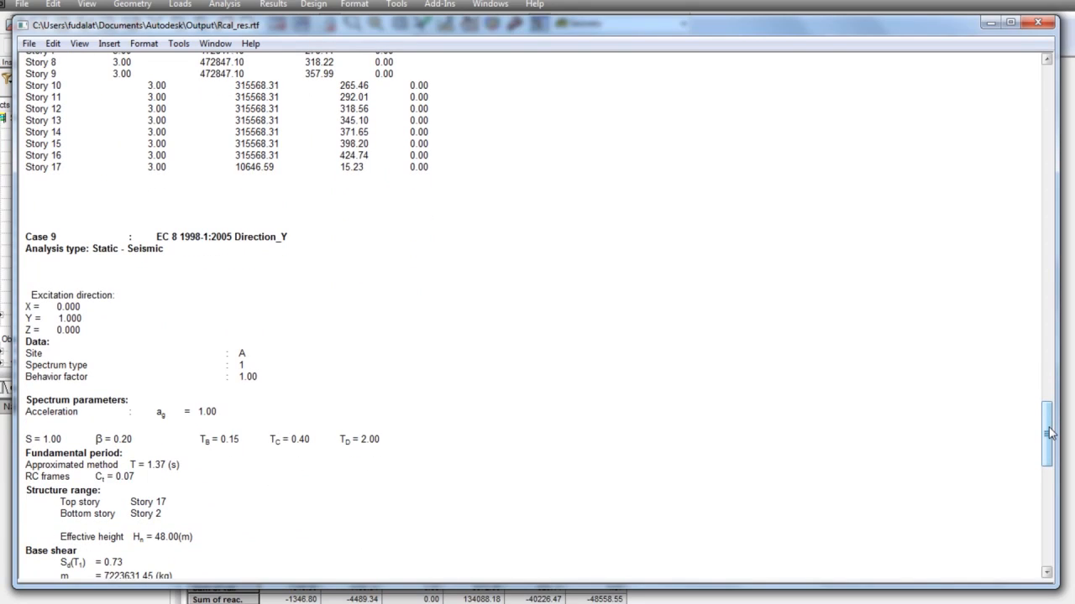
{"action": "scroll", "scroll_direction": "down", "scroll_amount": 3}
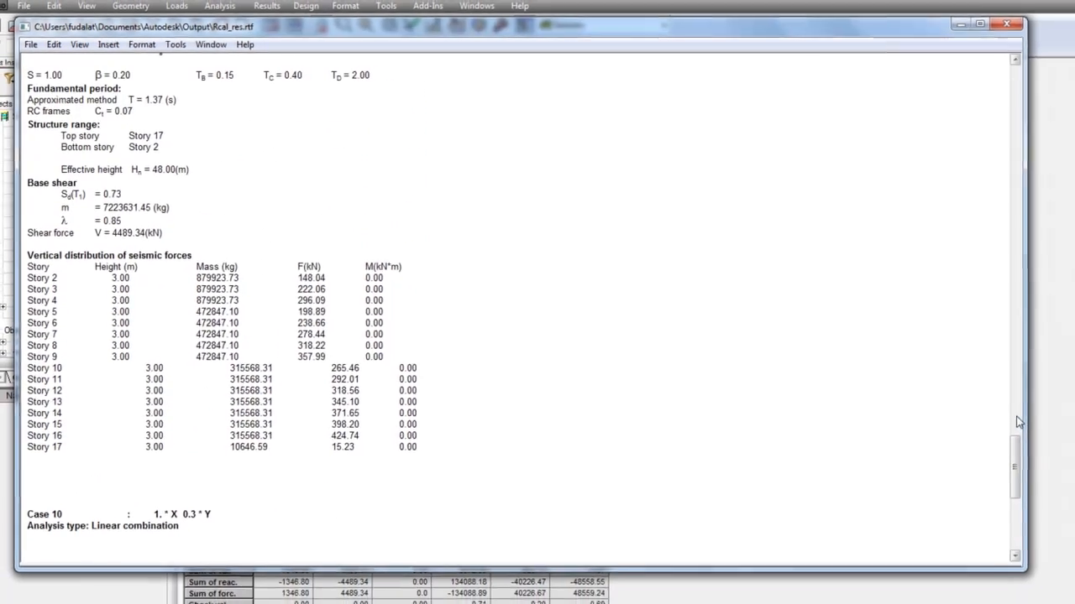